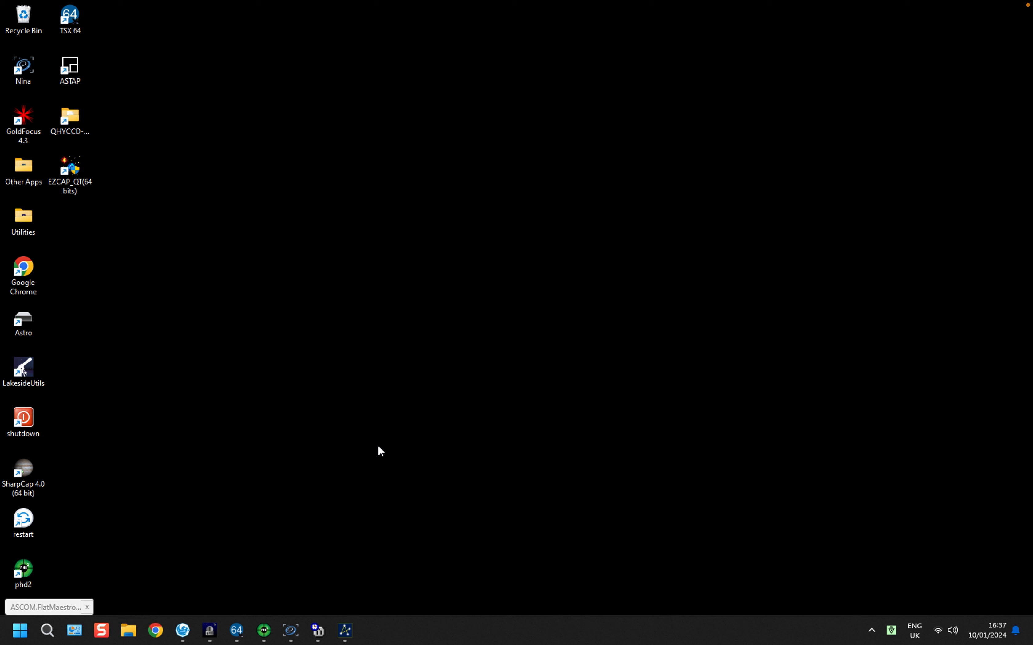
mouse_move(373, 451)
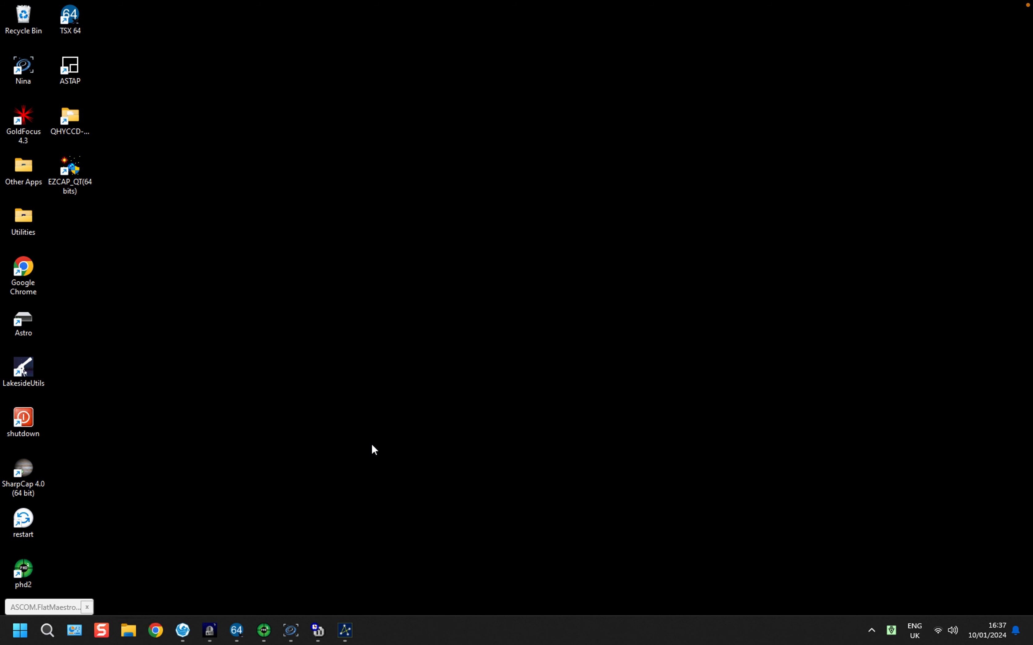
mouse_move(365, 454)
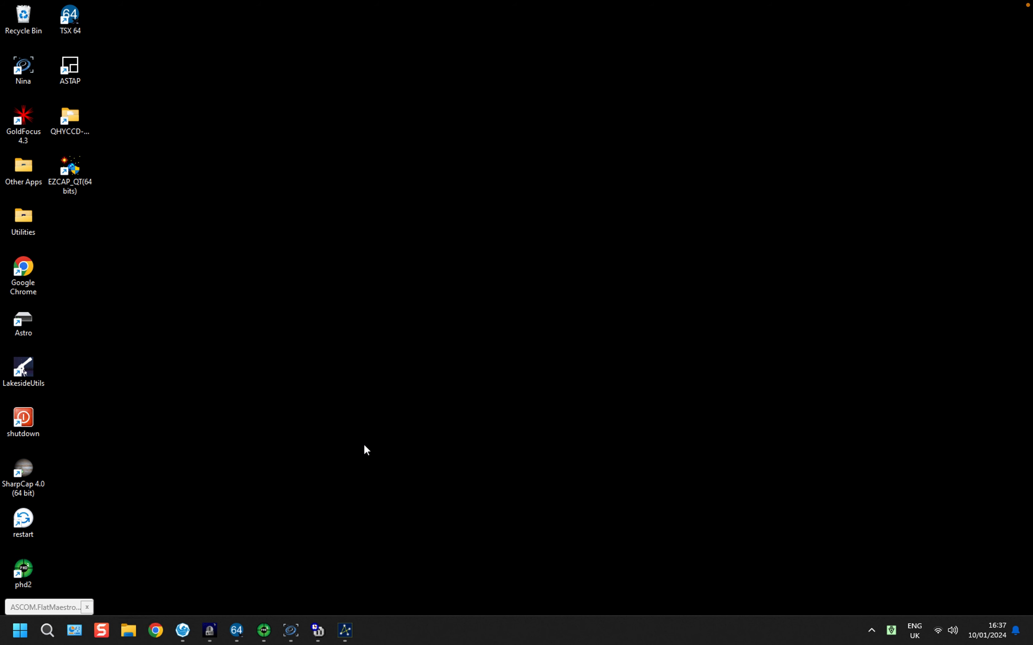
mouse_move(291, 632)
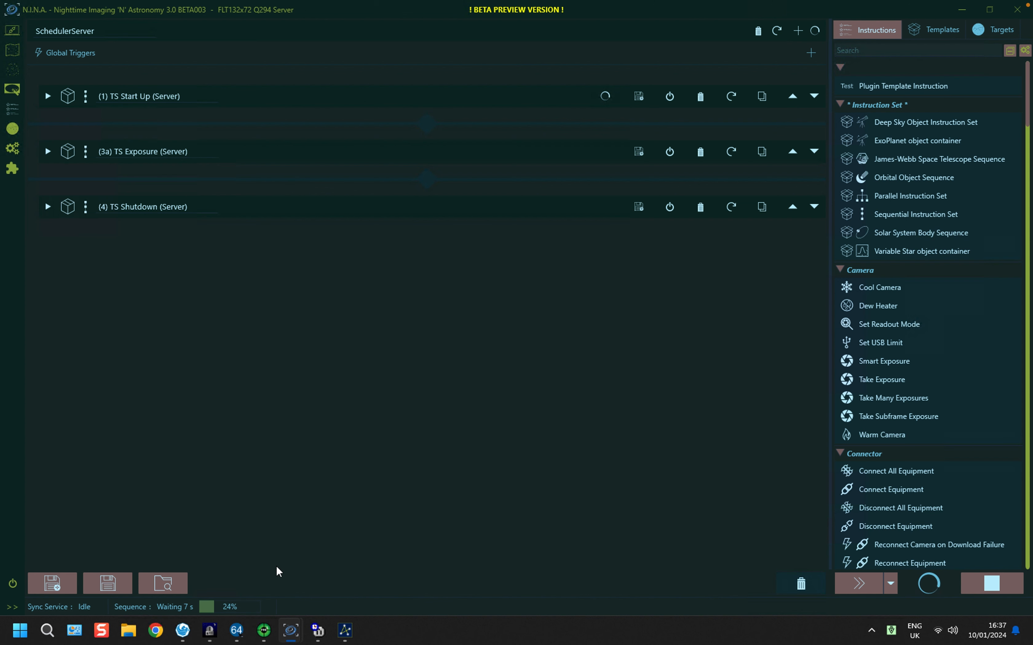
mouse_move(290, 633)
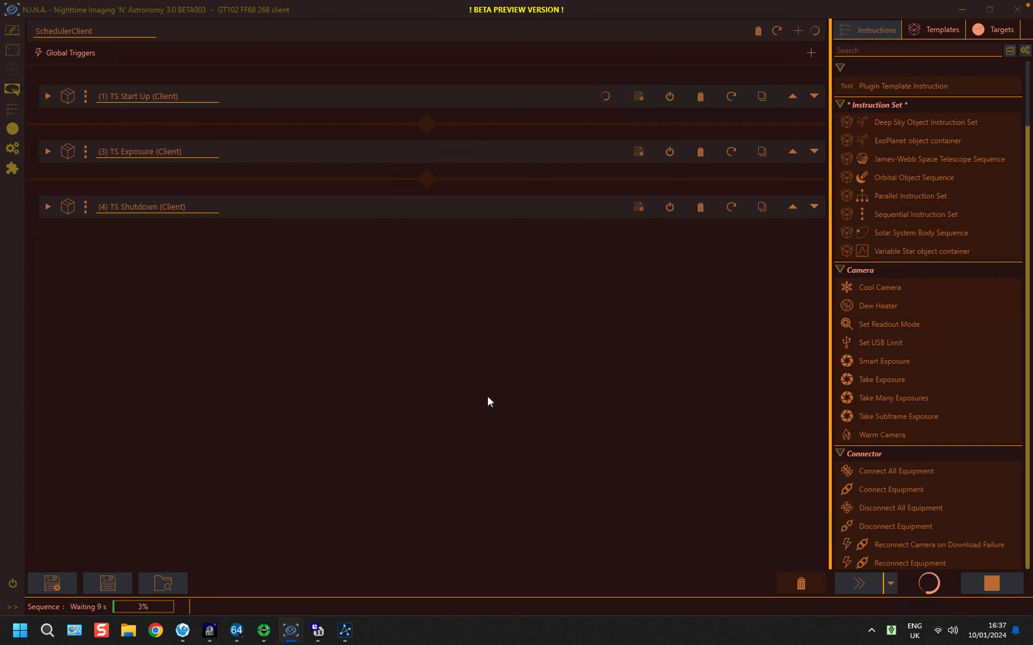
mouse_move(222, 265)
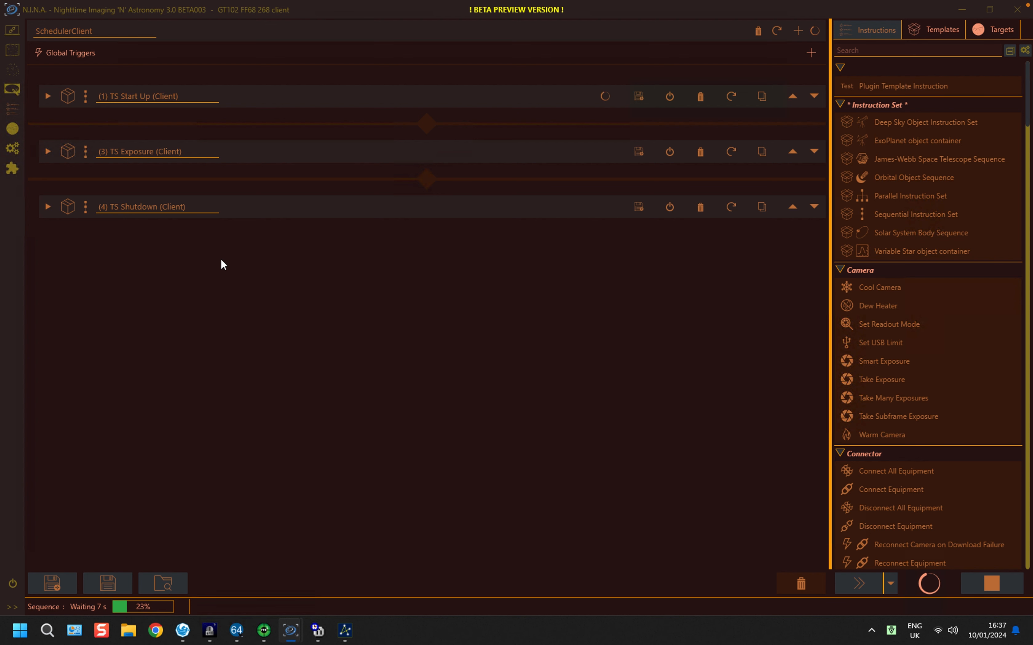
mouse_move(191, 166)
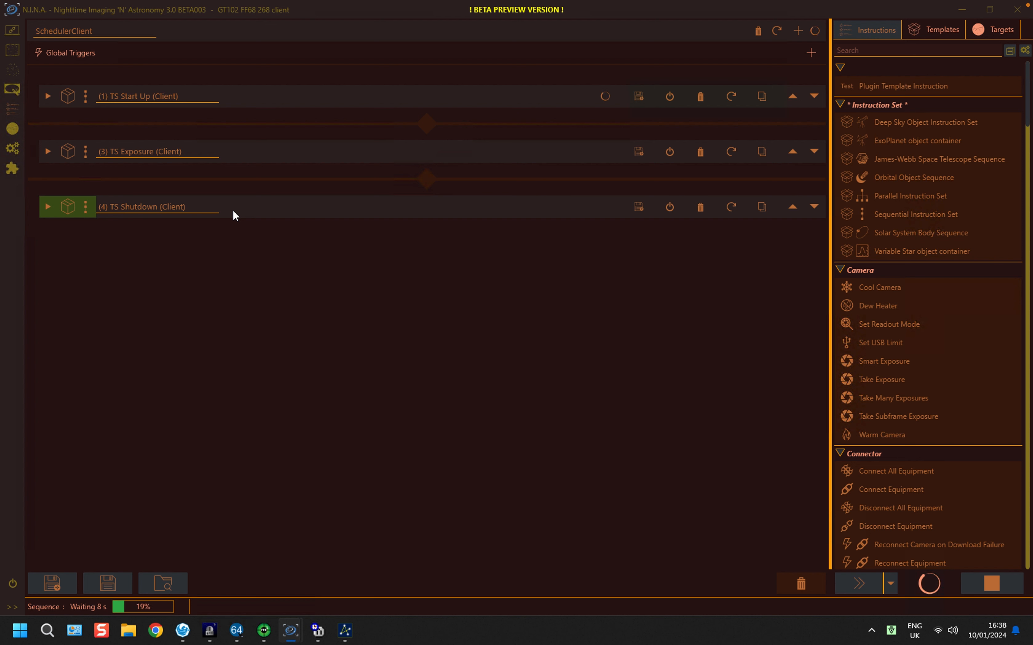
mouse_move(292, 635)
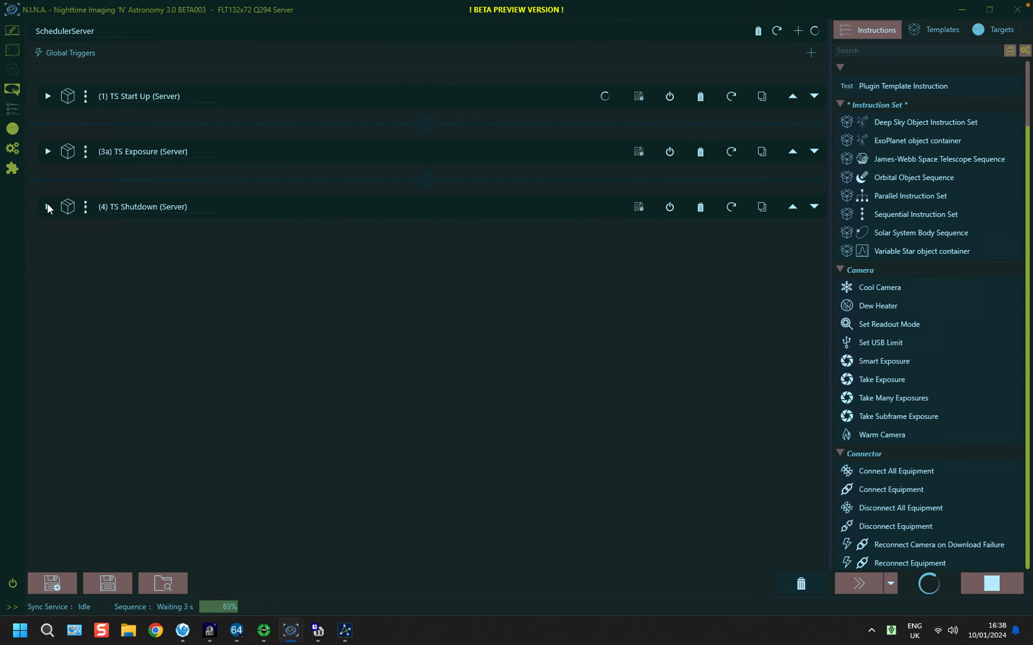
Step: Expand the TS Shutdown (Server) container to review its instructions
left_click(48, 206)
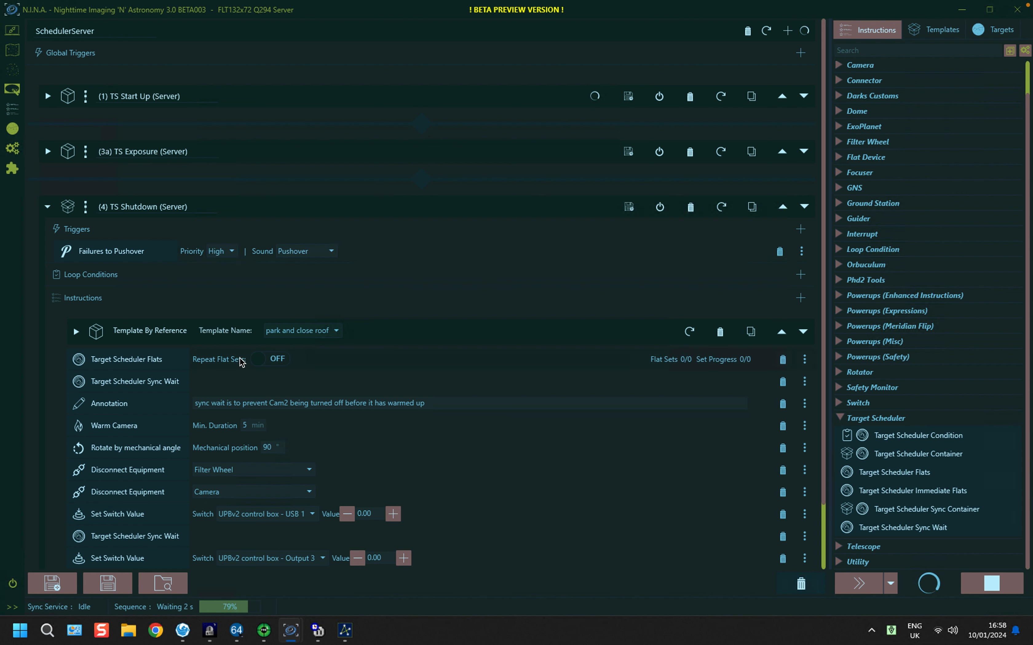
mouse_move(238, 362)
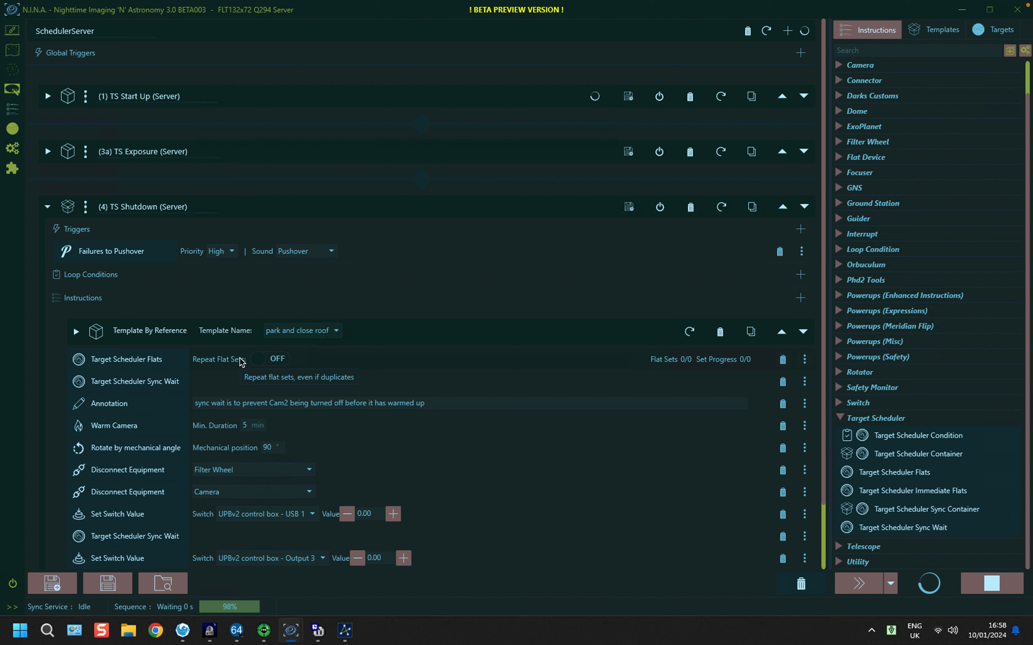
mouse_move(164, 380)
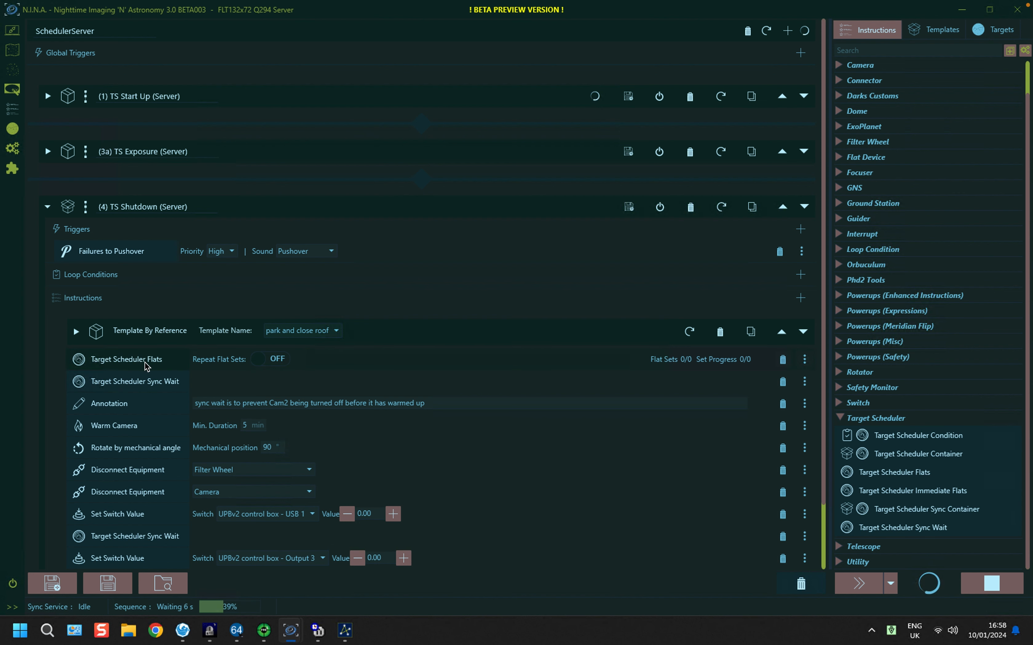
mouse_move(164, 370)
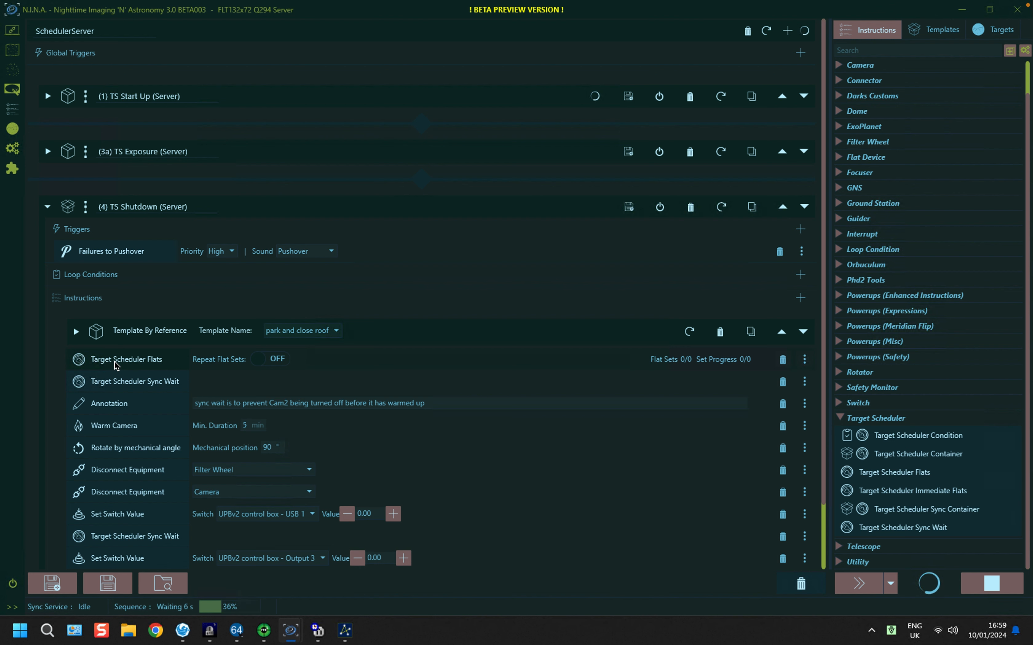
mouse_move(935, 505)
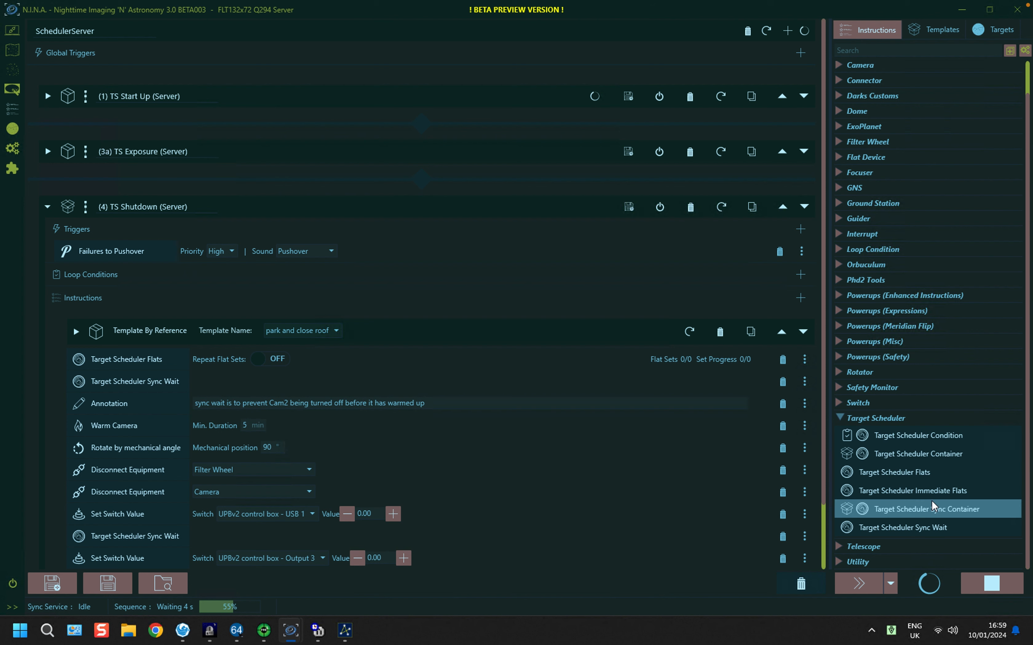
mouse_move(912, 497)
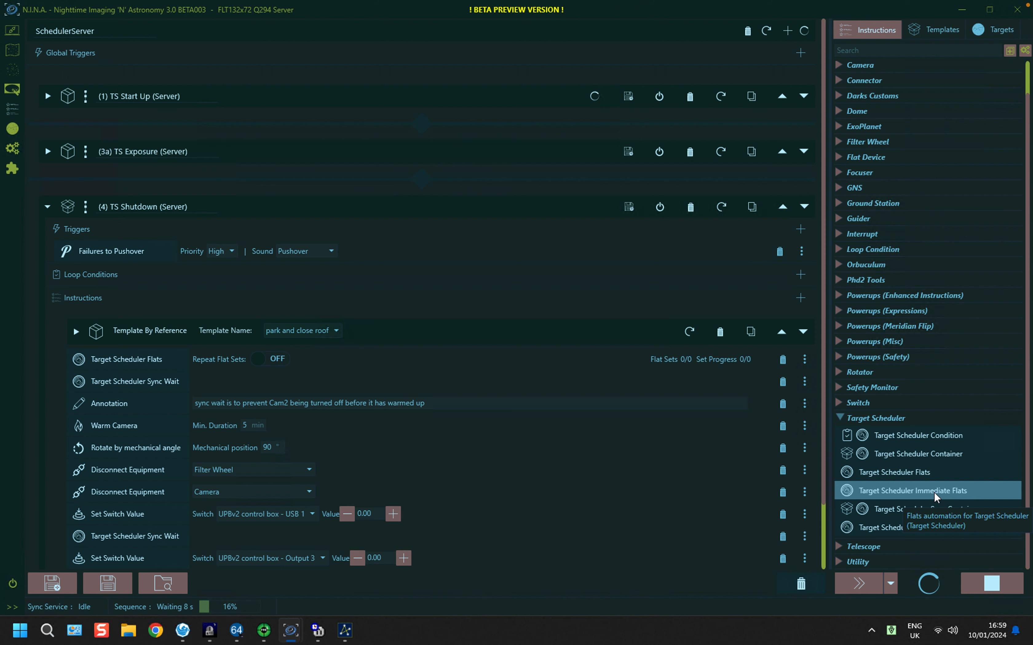
mouse_move(15, 185)
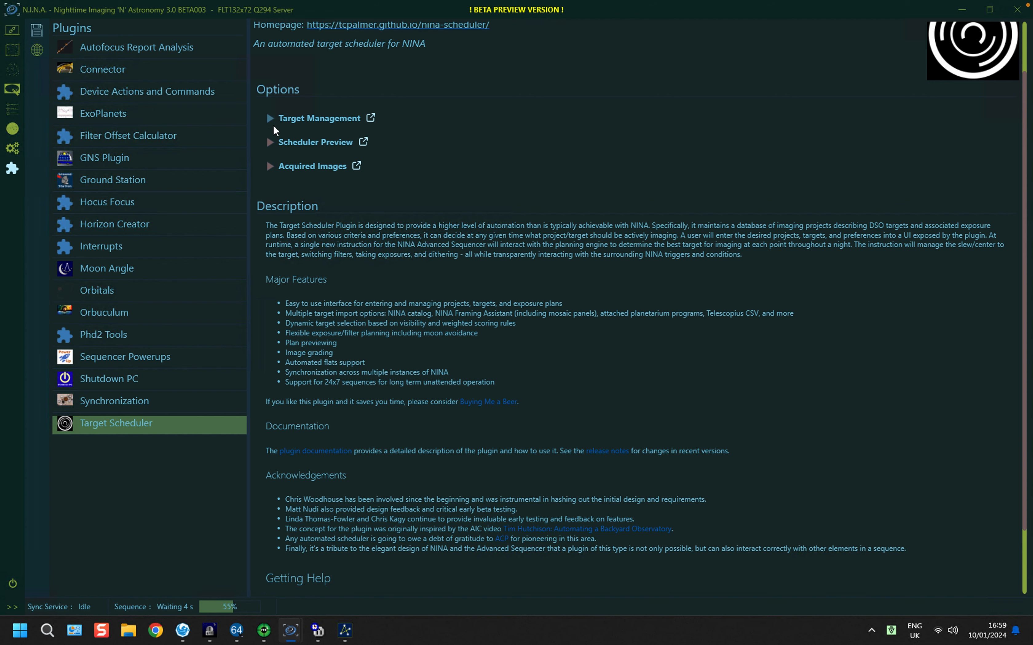
Step: Show Target Management and select the A/W2023 LRGB project under the FLT132x72 Q294 Server profile
left_click(270, 119)
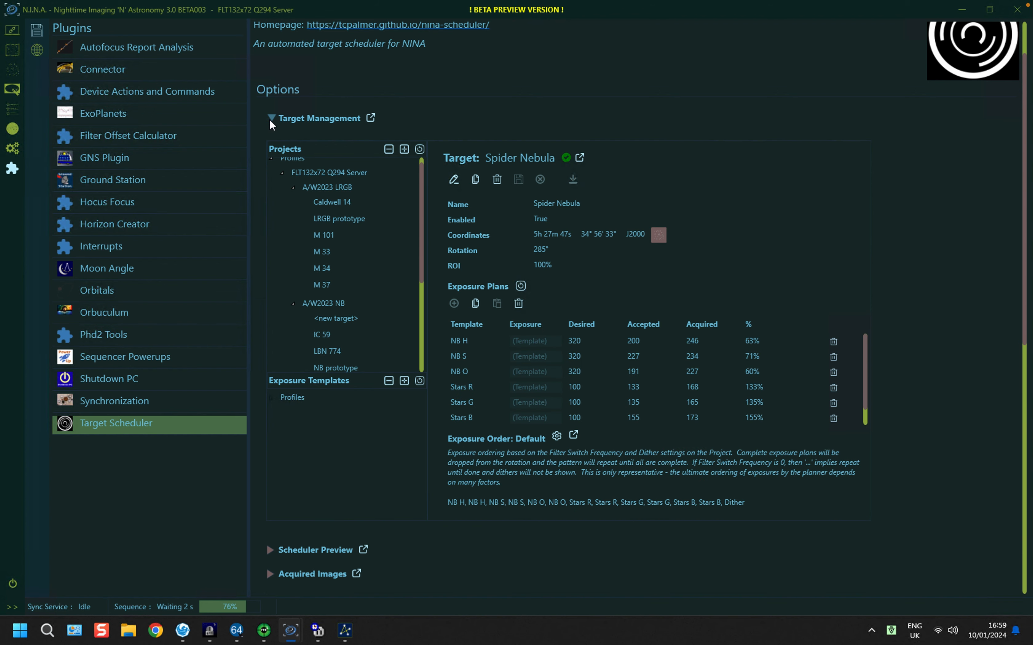
left_click(311, 173)
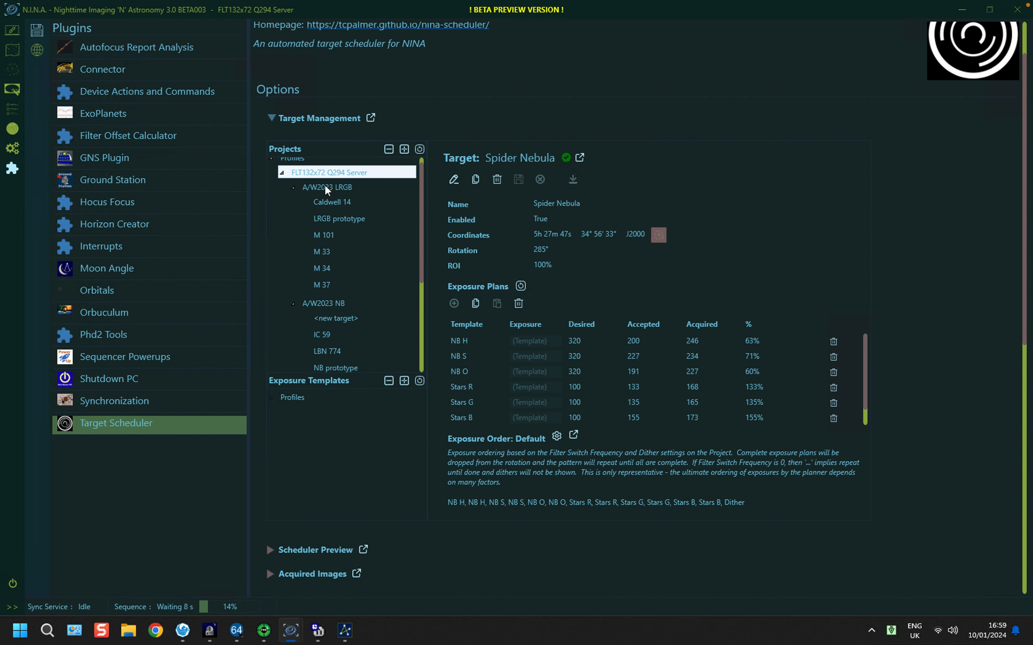
left_click(328, 187)
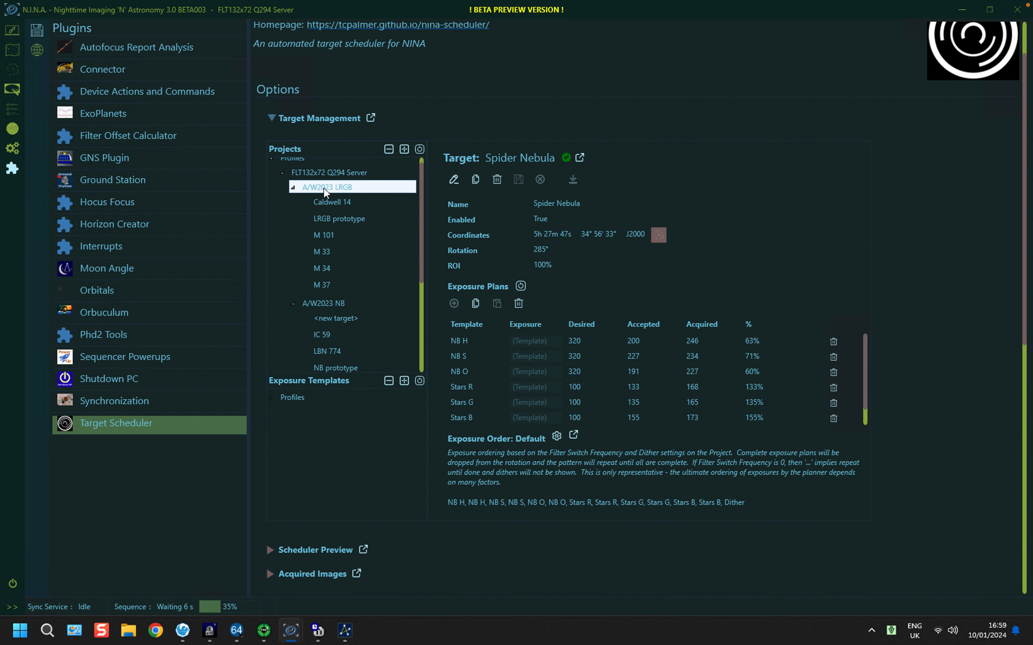
left_click(326, 188)
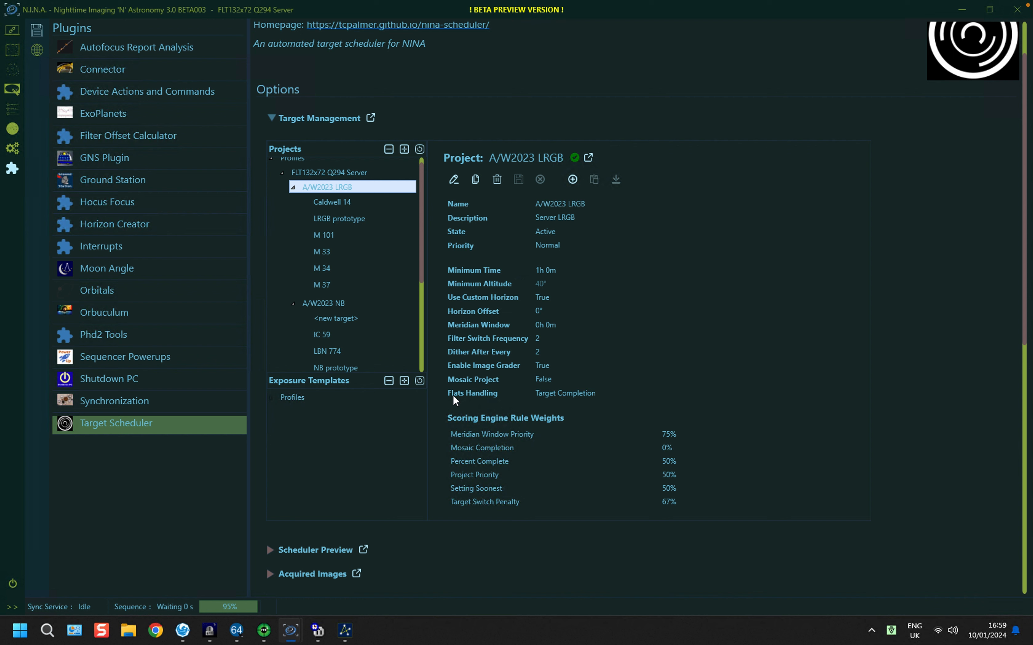
mouse_move(486, 404)
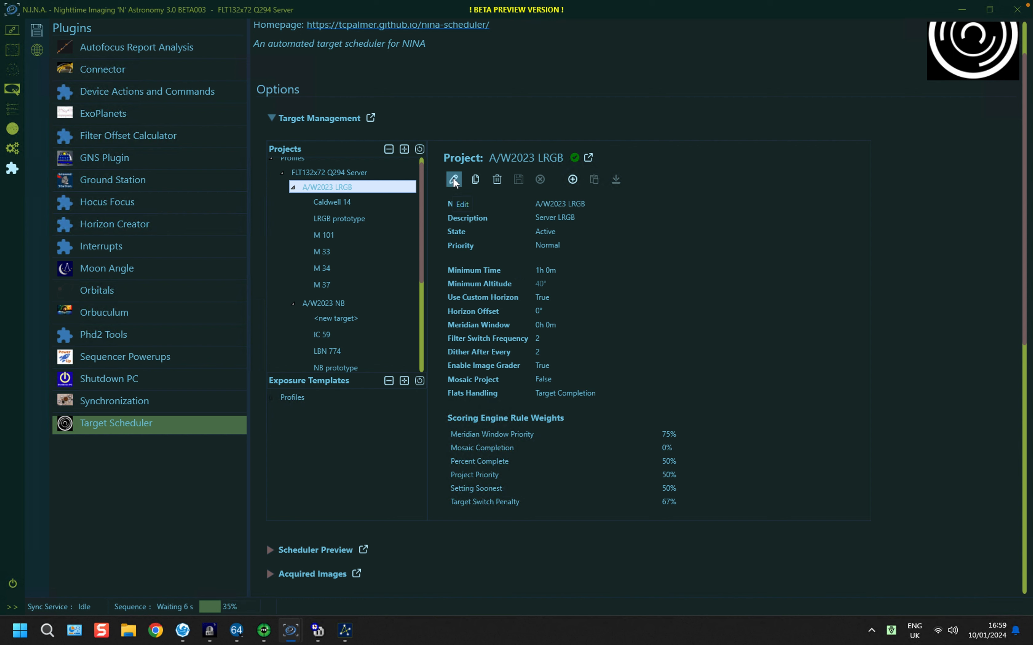
Step: Edit the A/W2023 LRGB project, browse Flats Handling choices and keep Target Completion
left_click(454, 180)
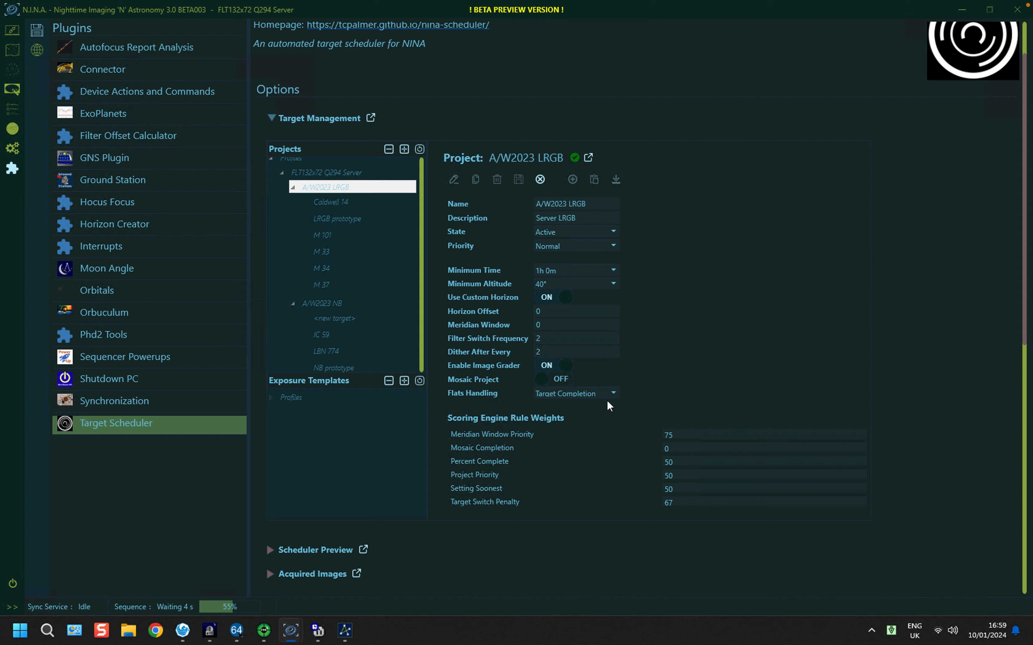
left_click(615, 393)
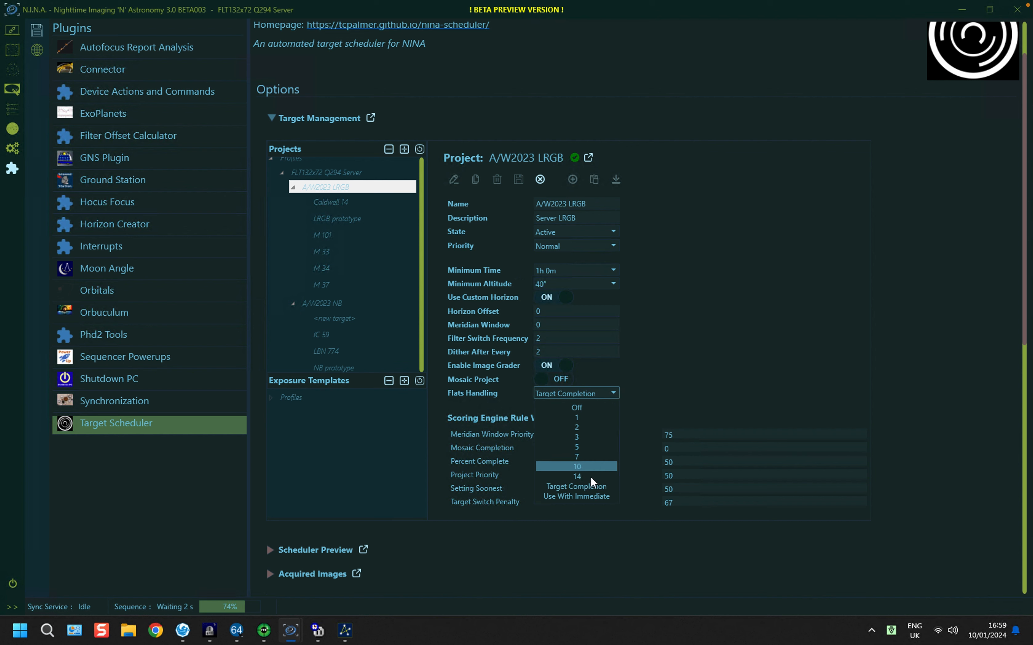
mouse_move(590, 492)
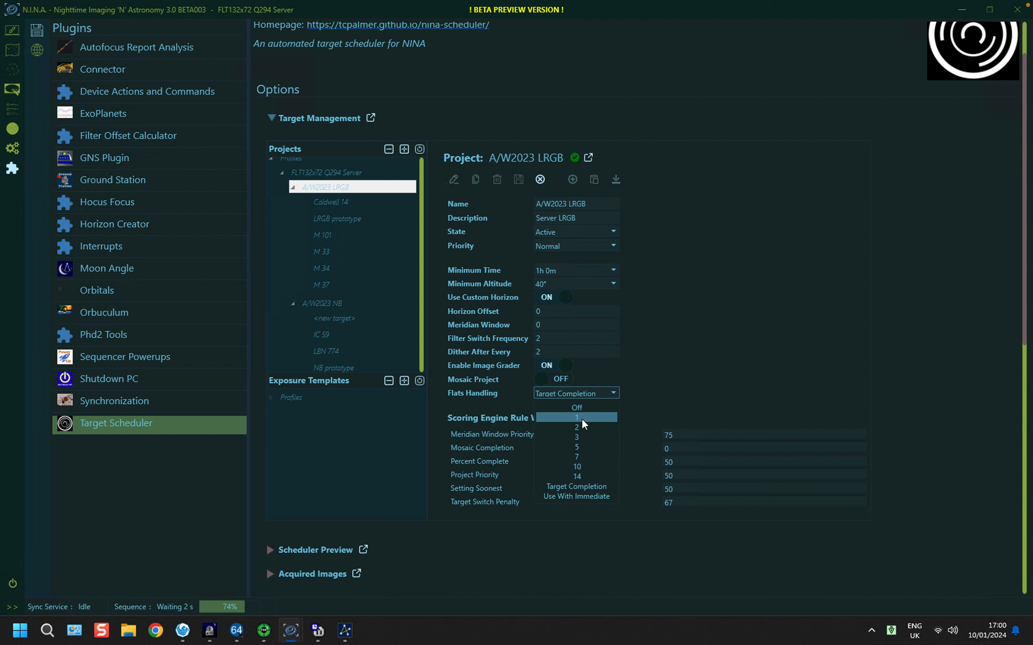
mouse_move(589, 426)
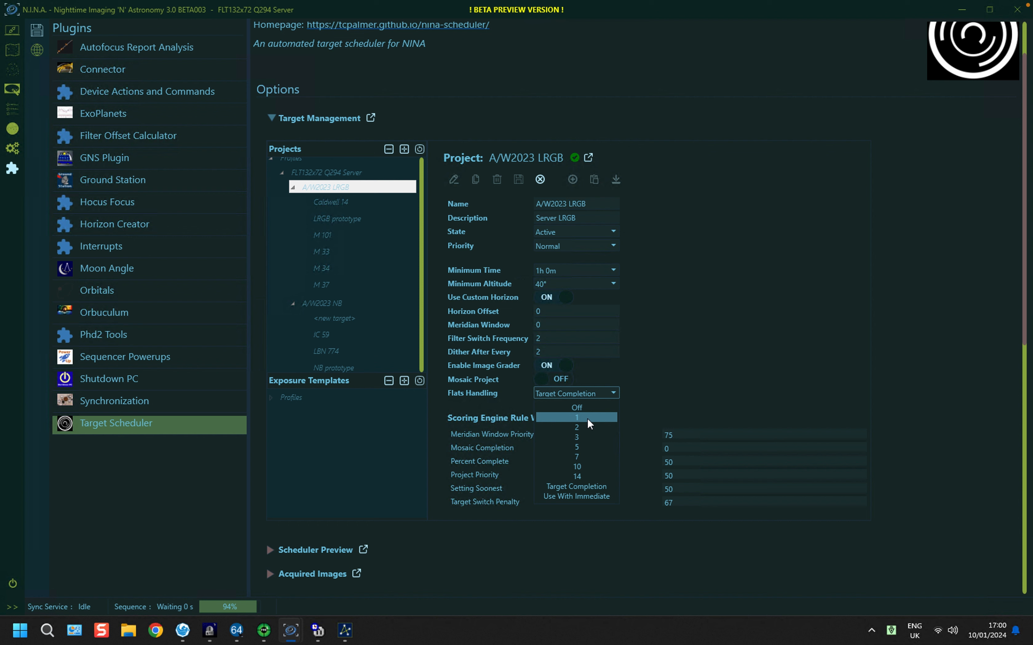
mouse_move(590, 433)
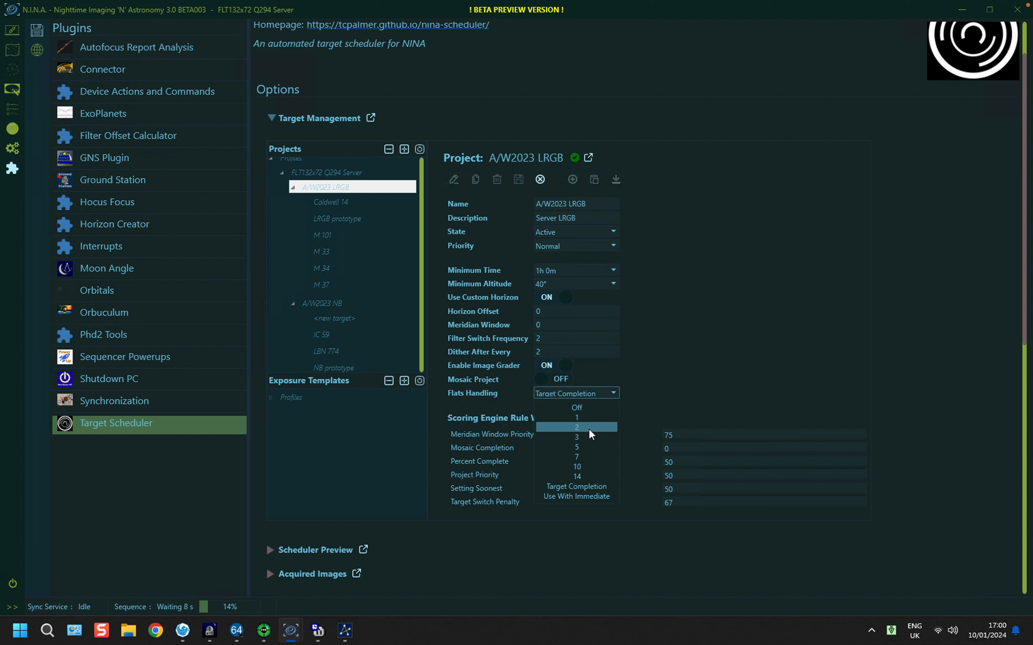
mouse_move(605, 417)
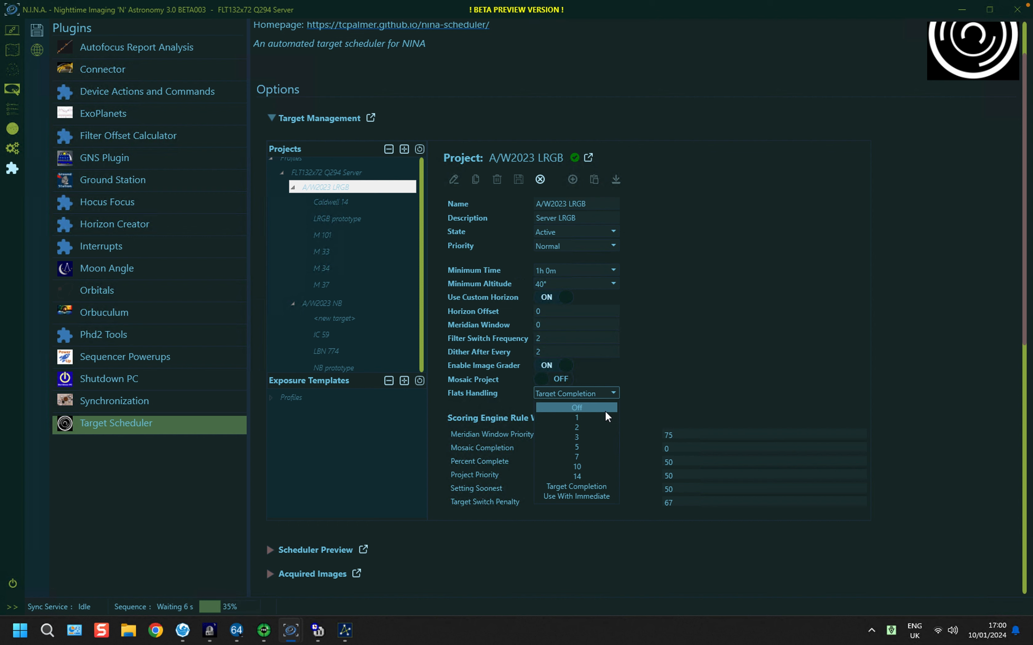
mouse_move(601, 413)
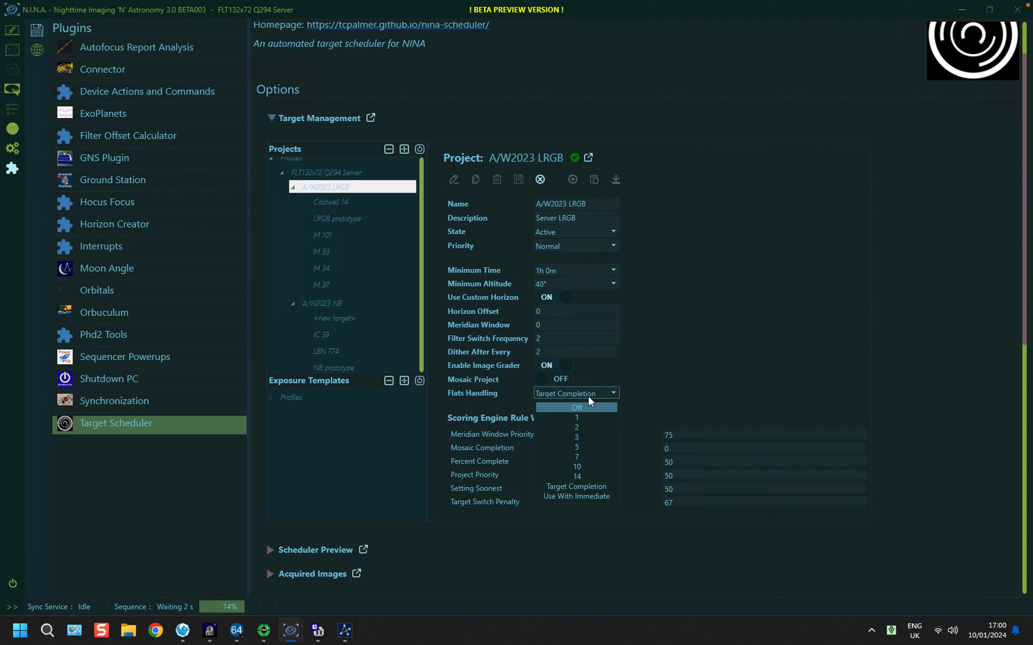
left_click(577, 394)
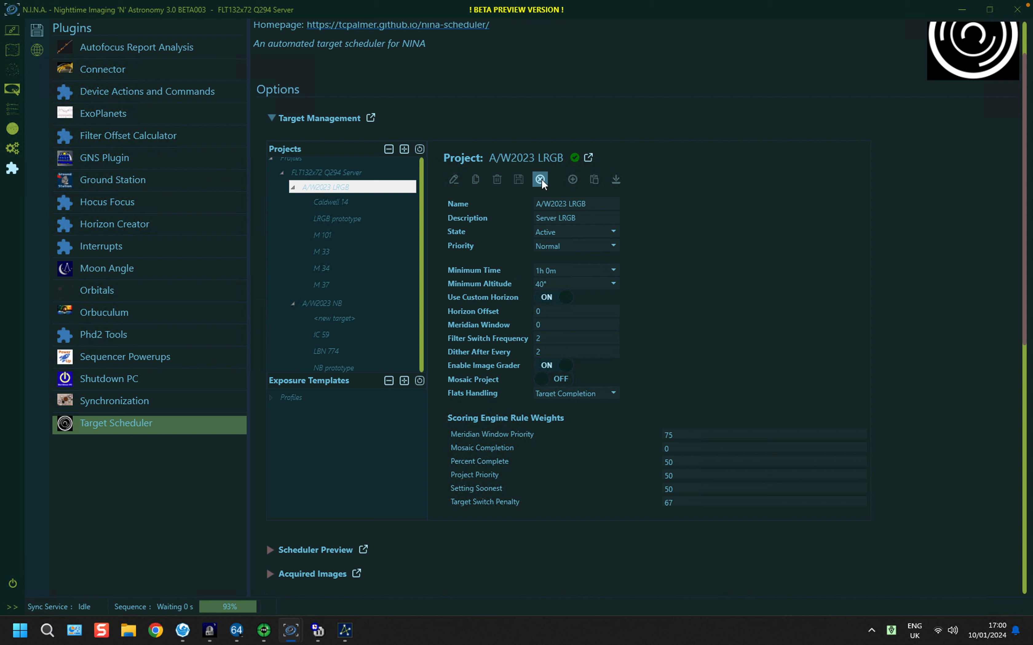
Step: Cancel the A/W2023 LRGB project edit, leaving its settings unchanged
left_click(540, 180)
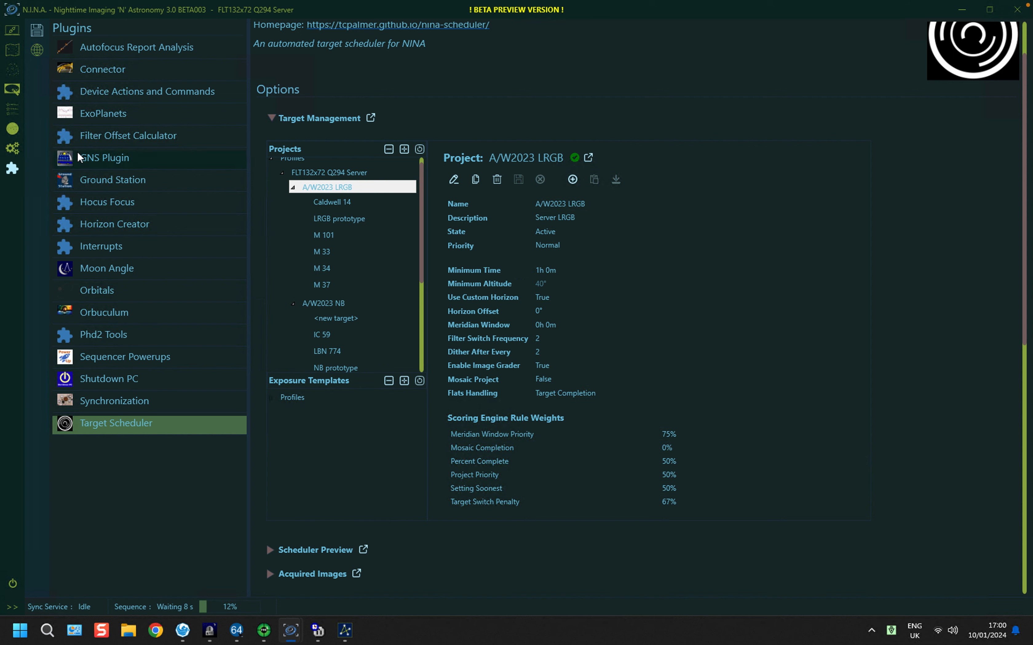
mouse_move(13, 167)
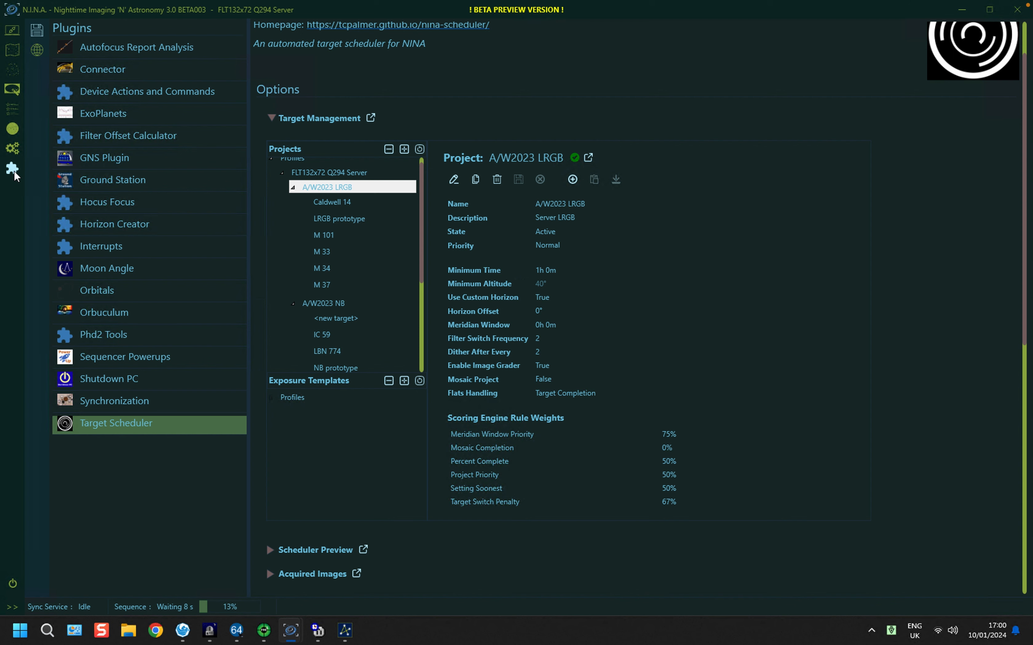
left_click(11, 89)
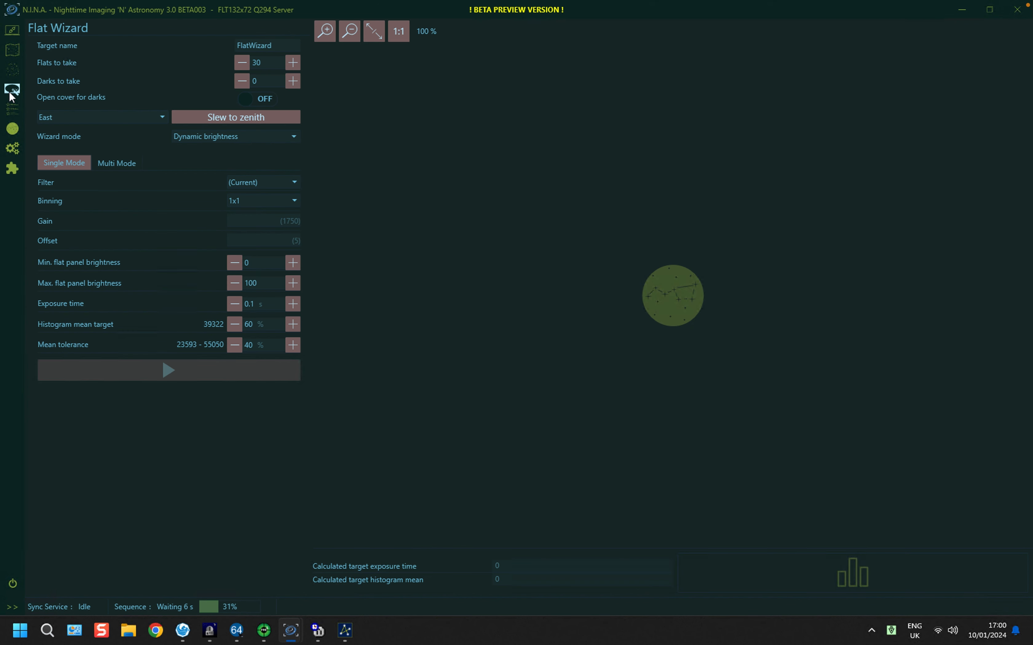
mouse_move(60, 33)
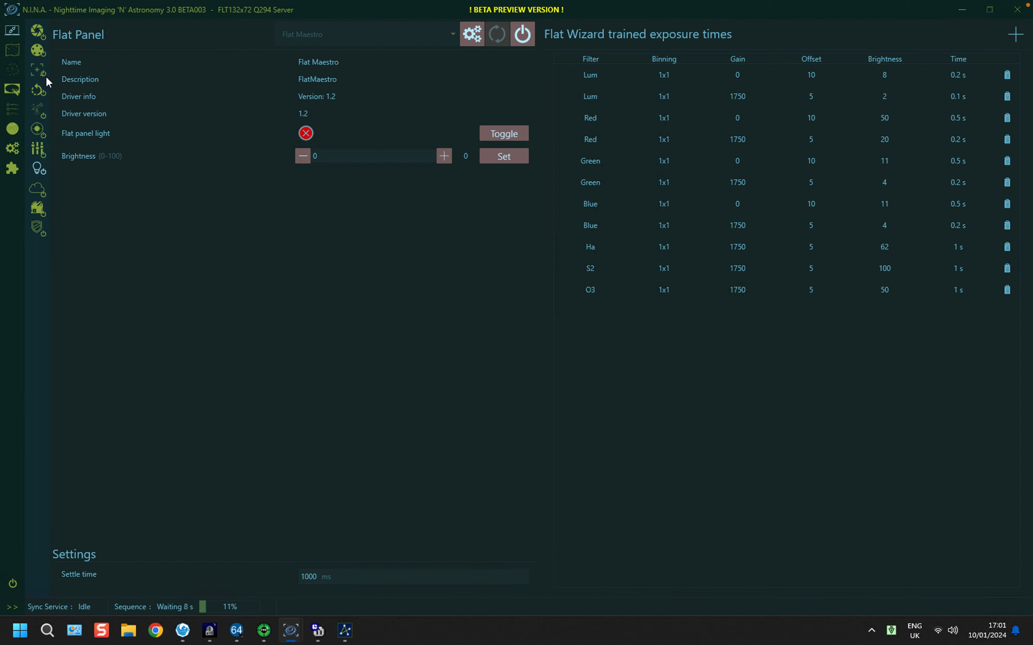
mouse_move(614, 206)
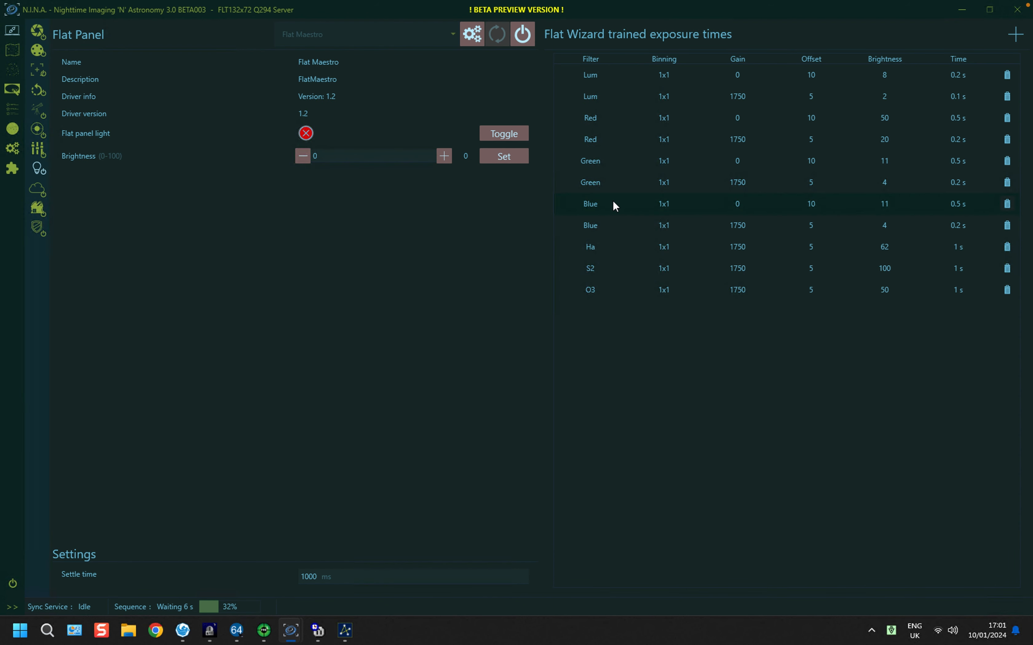
mouse_move(618, 89)
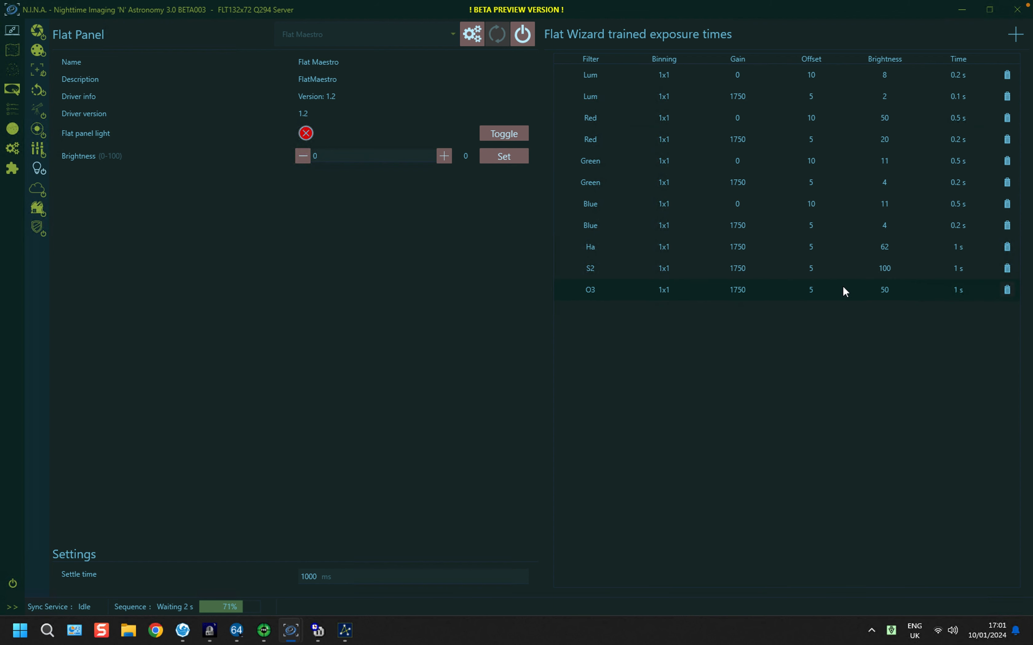
mouse_move(969, 78)
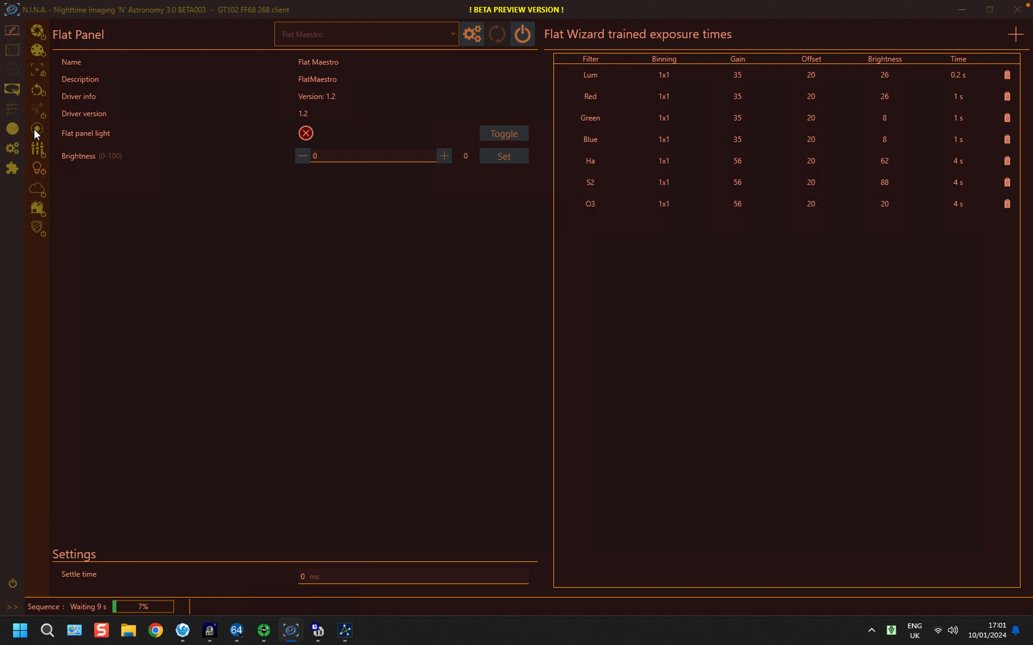
mouse_move(804, 133)
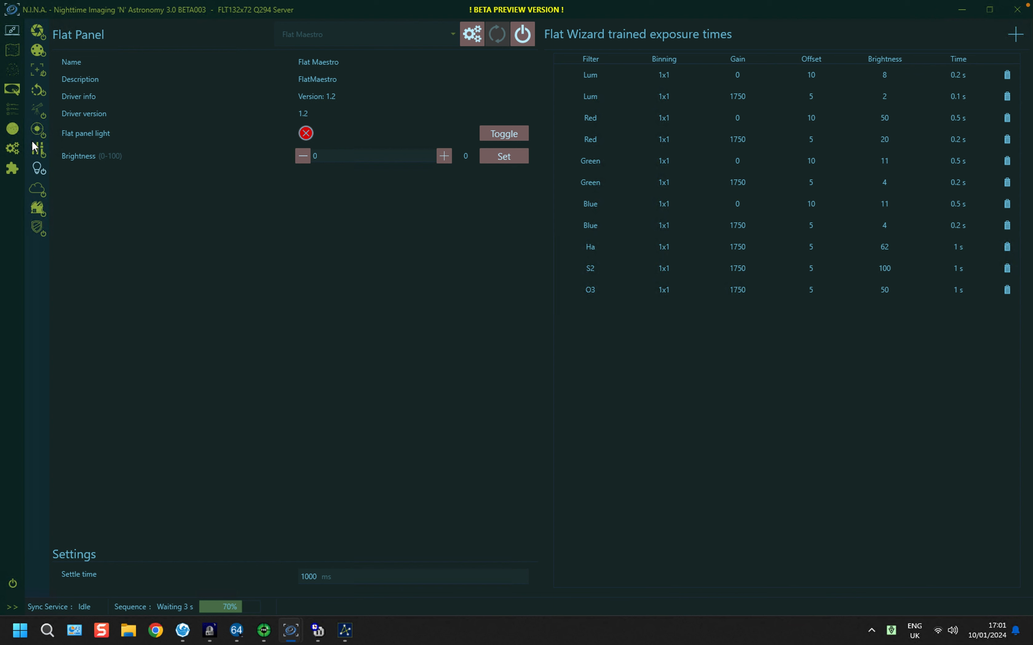
mouse_move(55, 189)
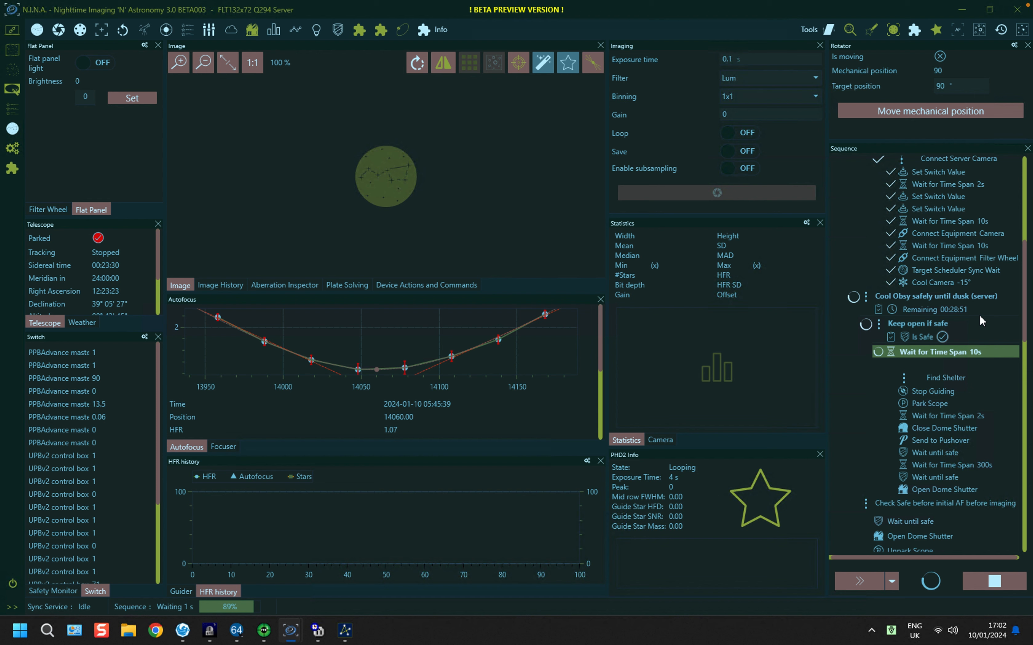
mouse_move(958, 330)
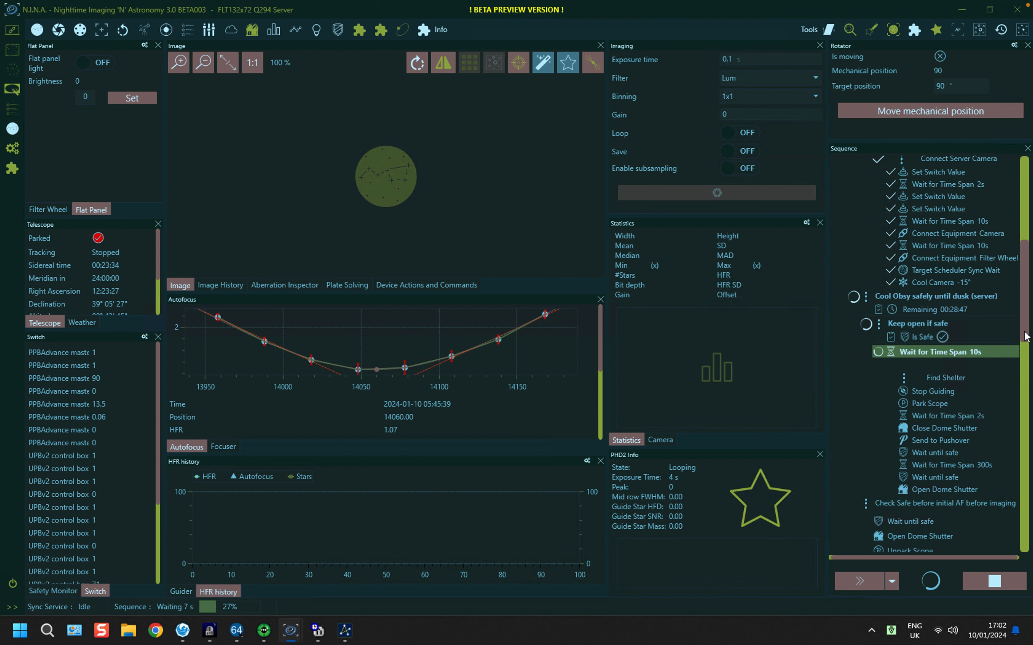
Step: Scroll the server Sequence panel to the running 'Keep open if safe' loop
scroll("down", 3)
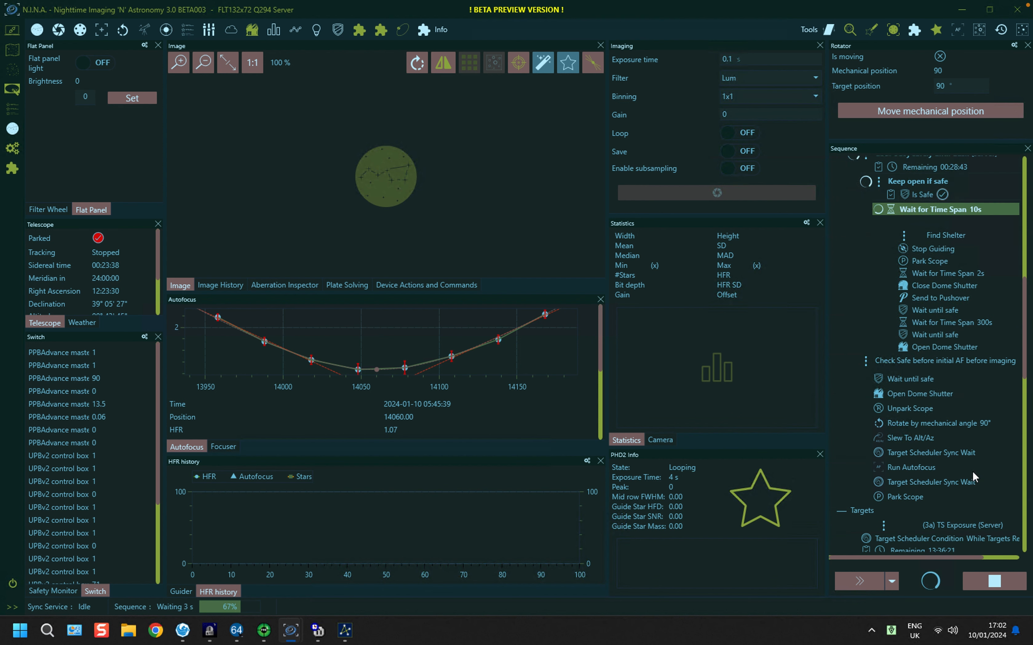
mouse_move(935, 510)
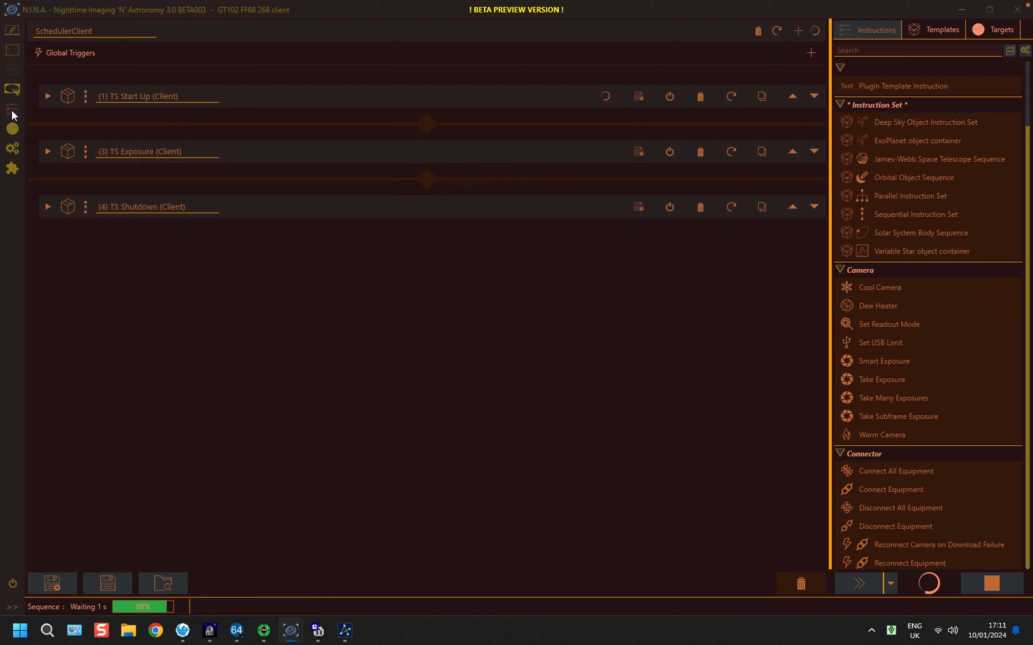
Step: Expand the TS Shutdown (Client) block to reveal its shutdown instructions
left_click(48, 207)
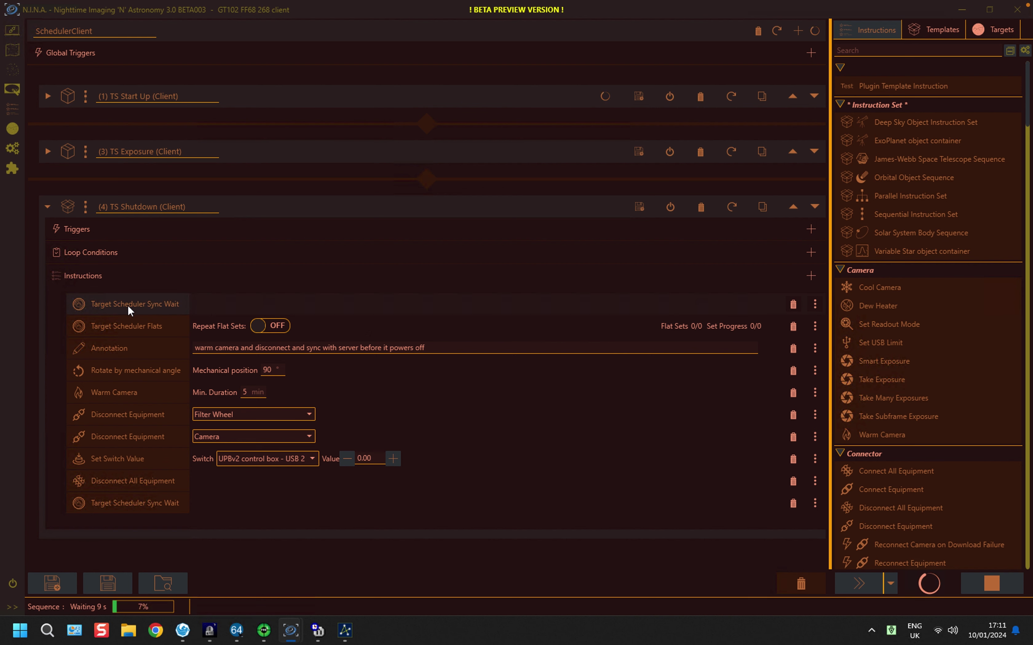
mouse_move(185, 311)
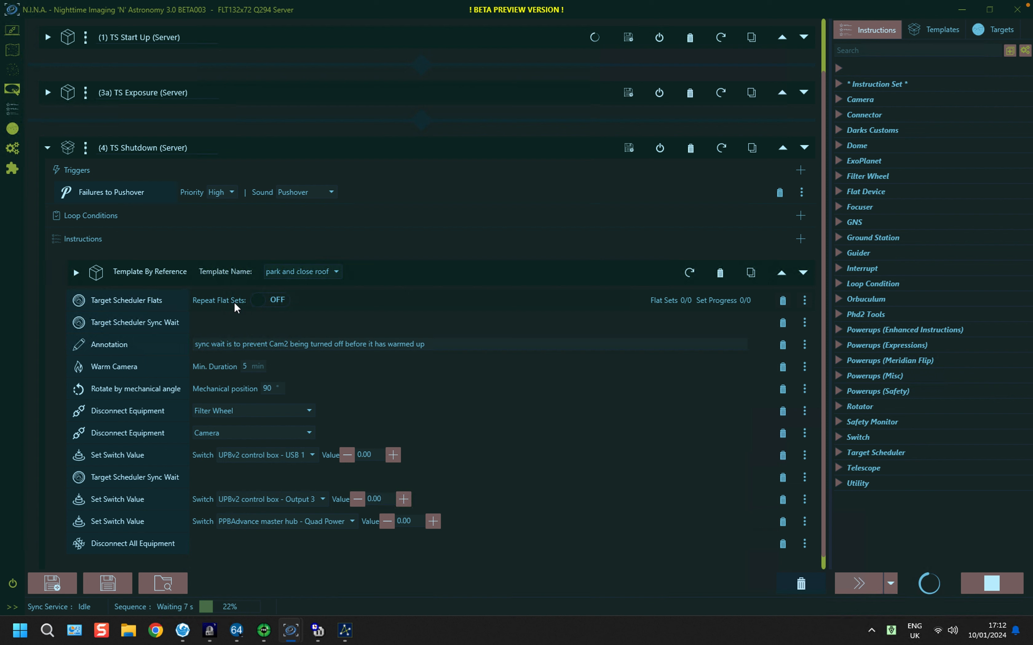
mouse_move(305, 306)
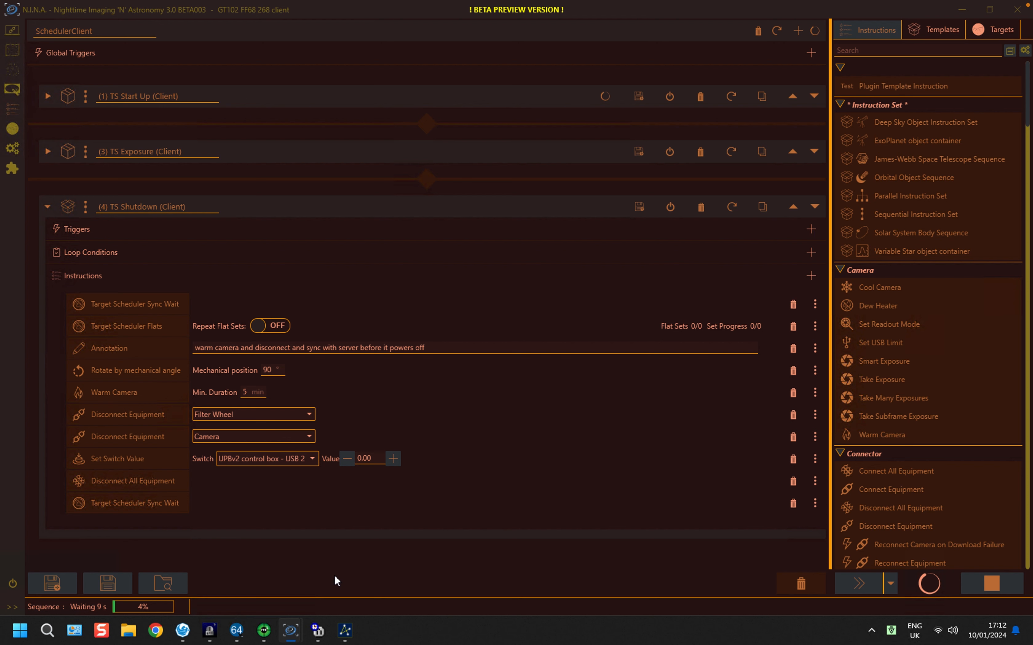
mouse_move(135, 310)
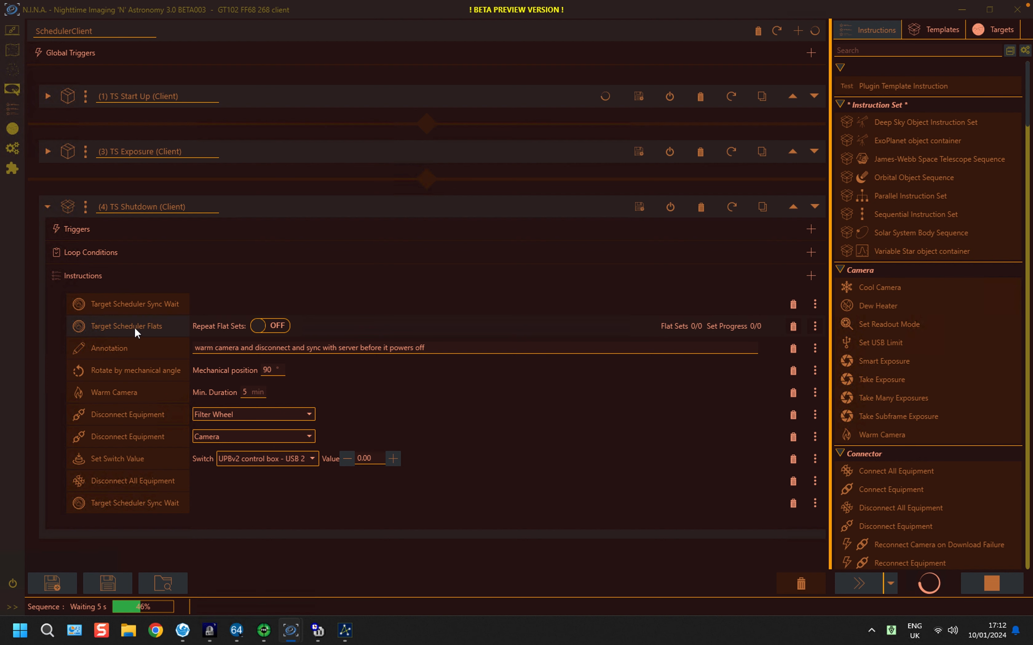
mouse_move(151, 338)
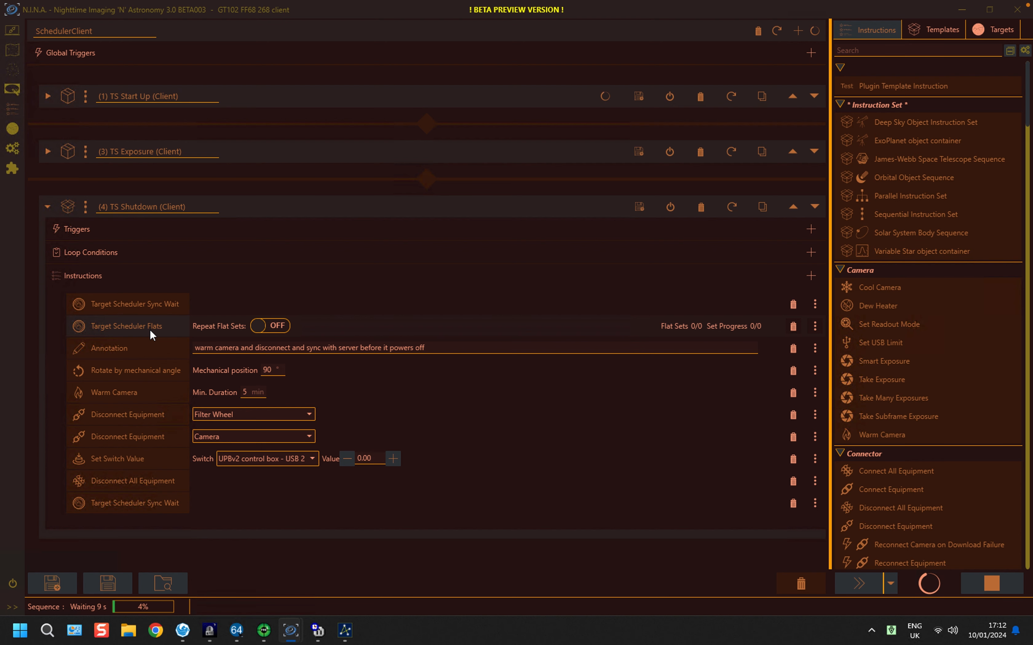
mouse_move(290, 630)
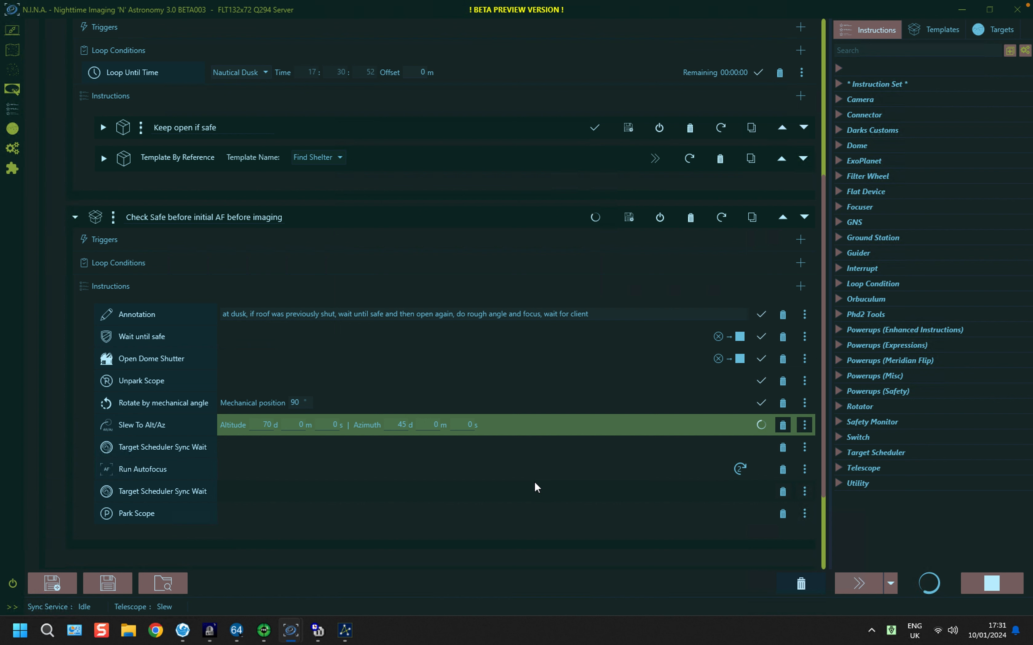
mouse_move(203, 454)
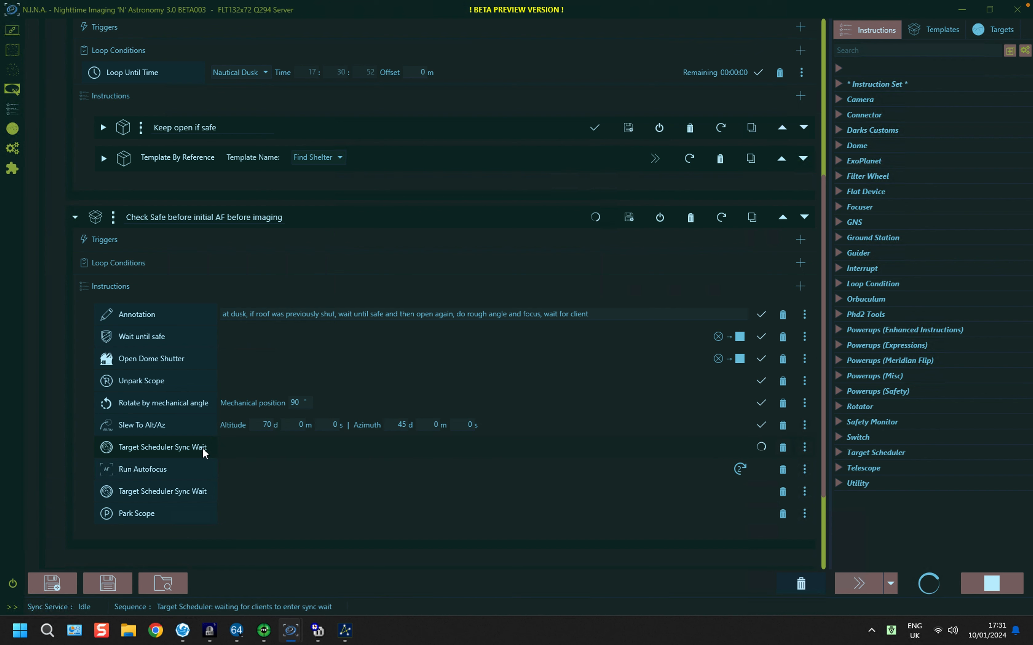
mouse_move(225, 450)
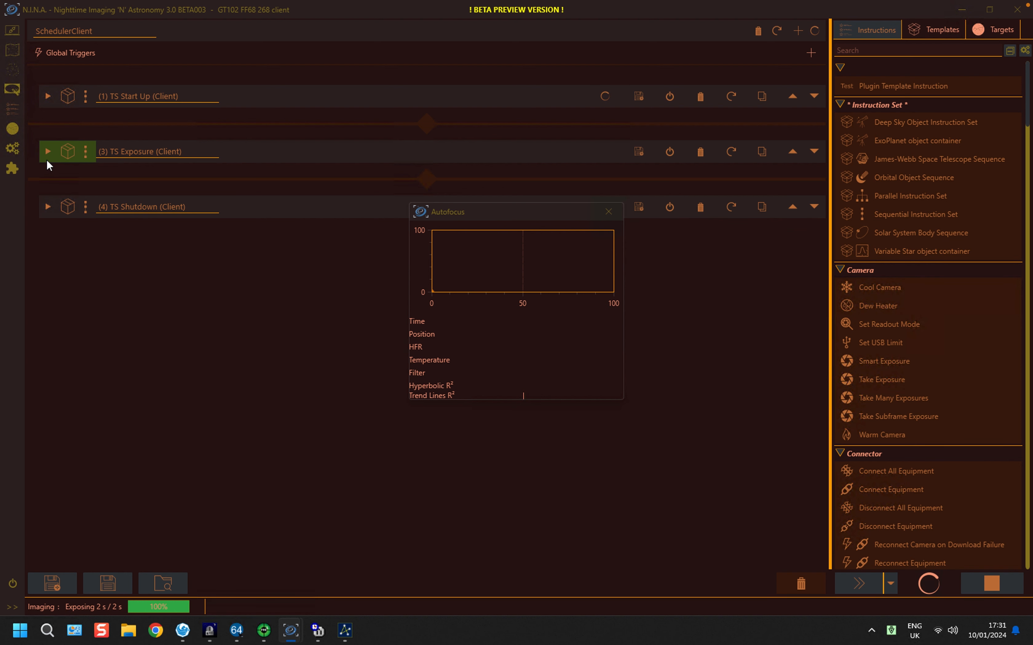
Step: Expand TS Exposure (Client) and TS Start Up (Client), scrolling to Initial AF before imaging
left_click(47, 152)
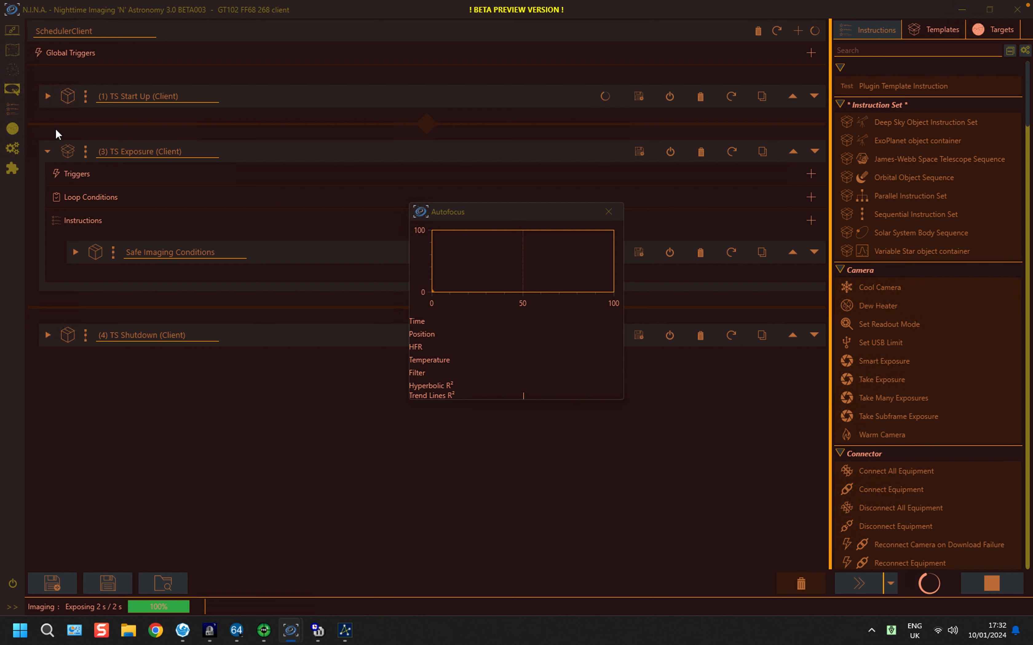
left_click(48, 95)
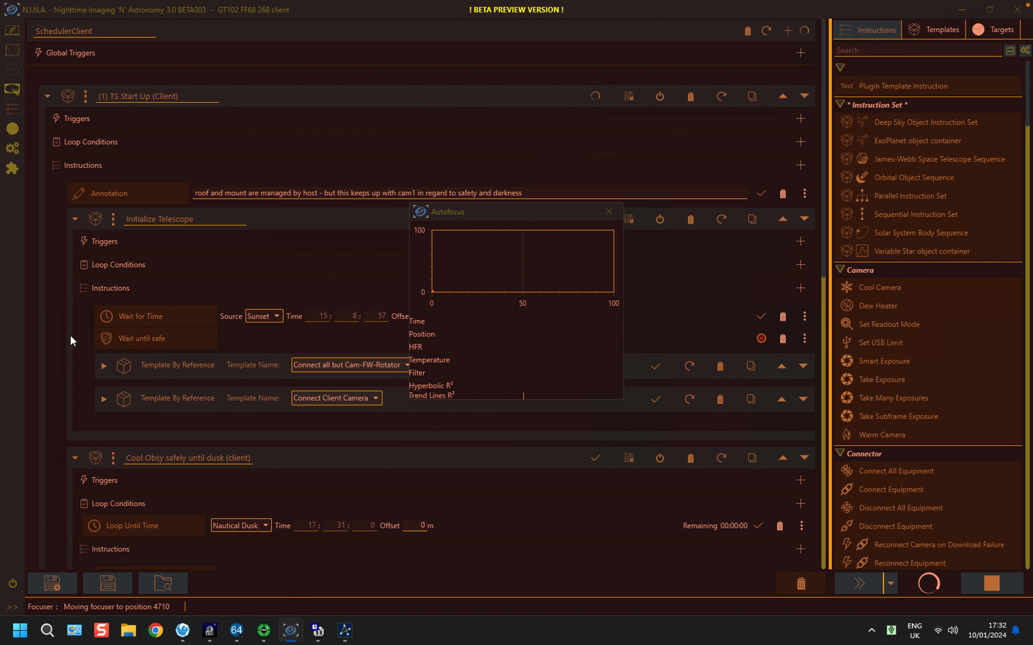
mouse_move(820, 257)
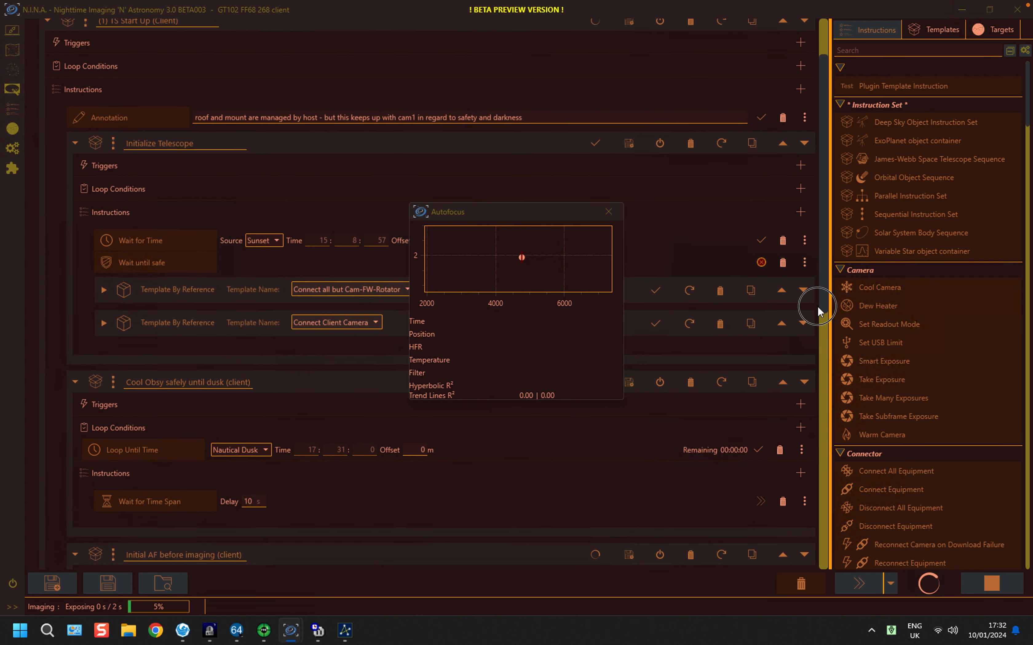
scroll("down", 3)
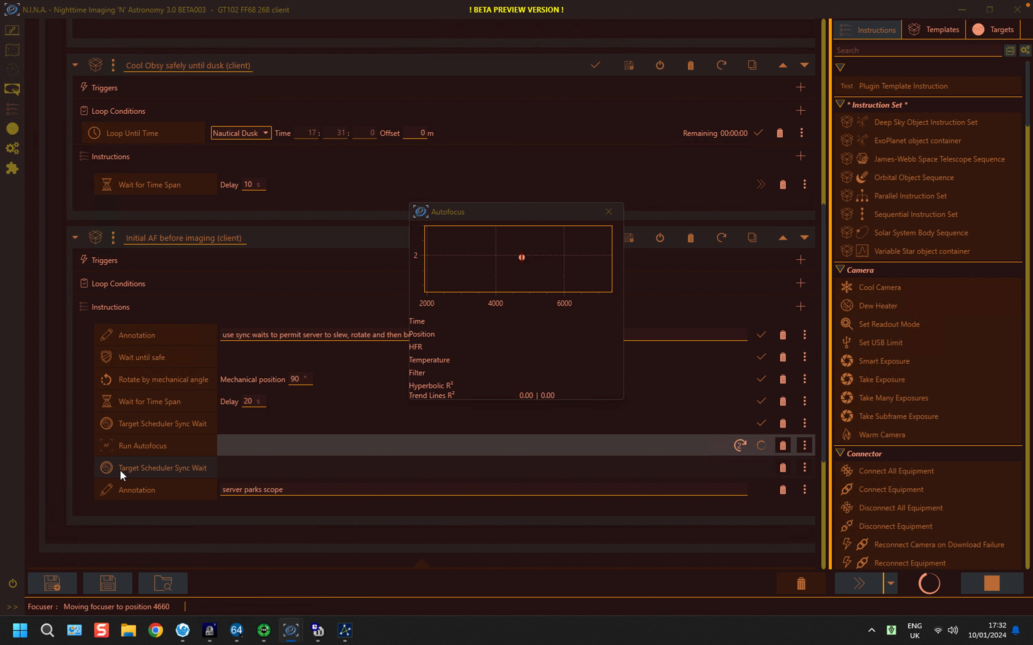
mouse_move(202, 478)
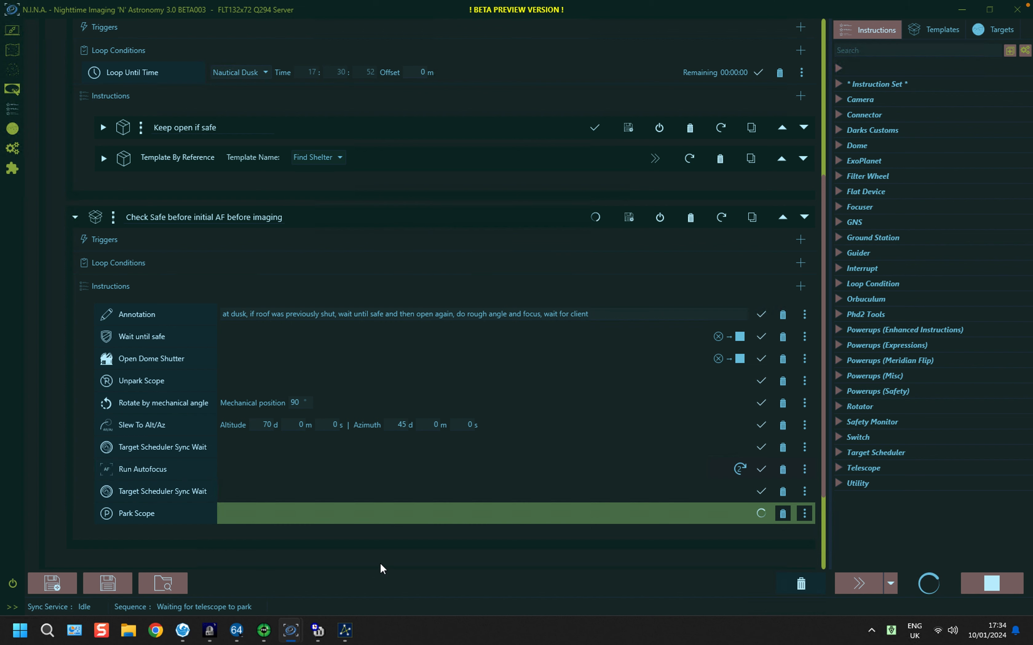
mouse_move(671, 396)
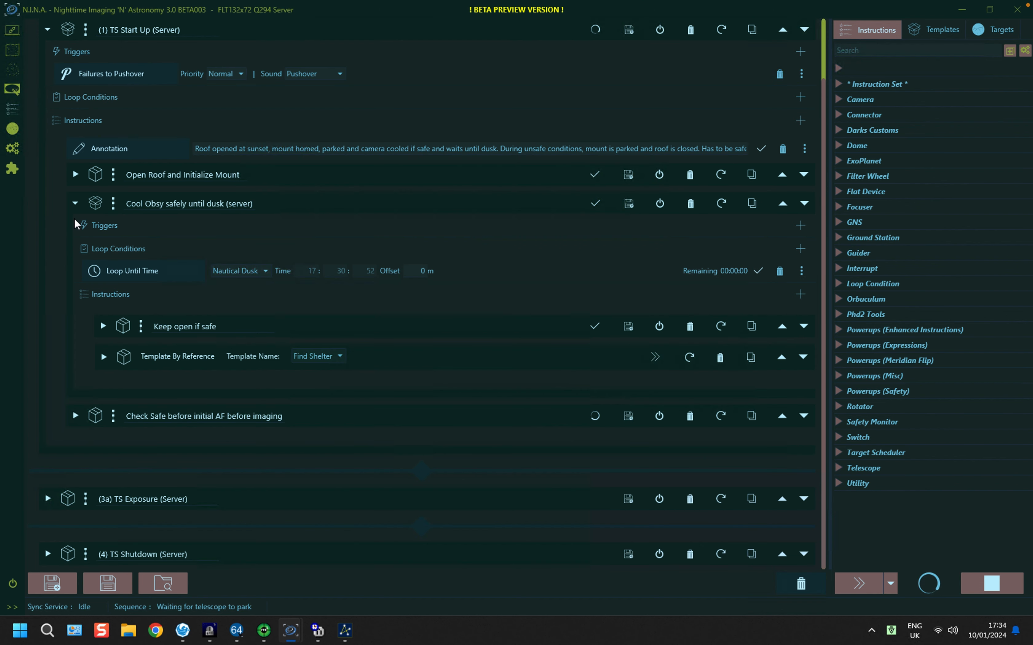
Step: Expand the server's Keep open if safe block and scroll down through it
left_click(104, 326)
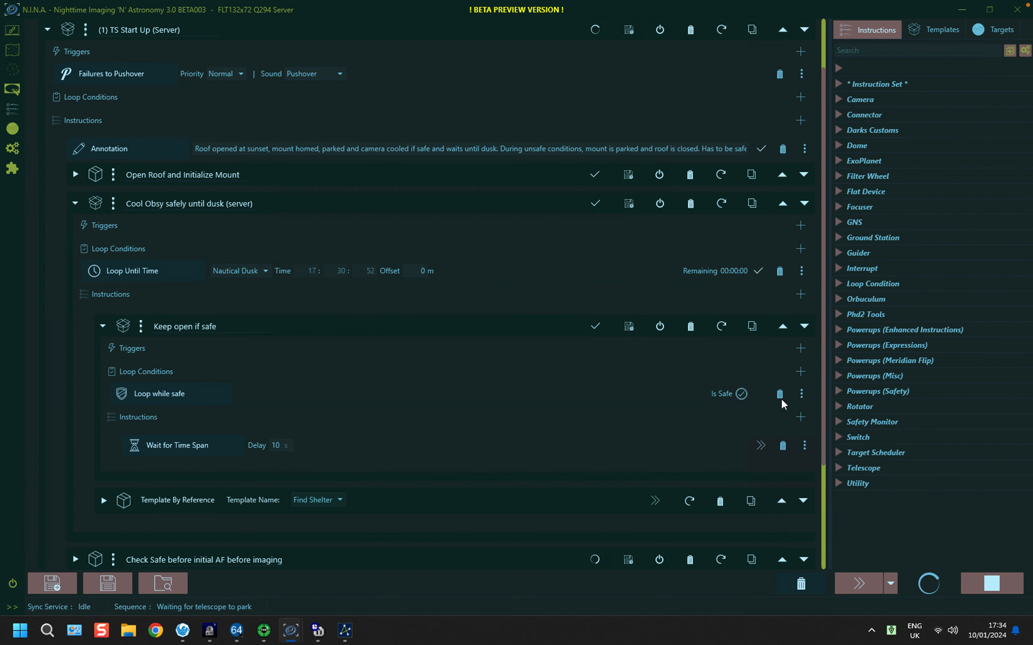
scroll("down", 3)
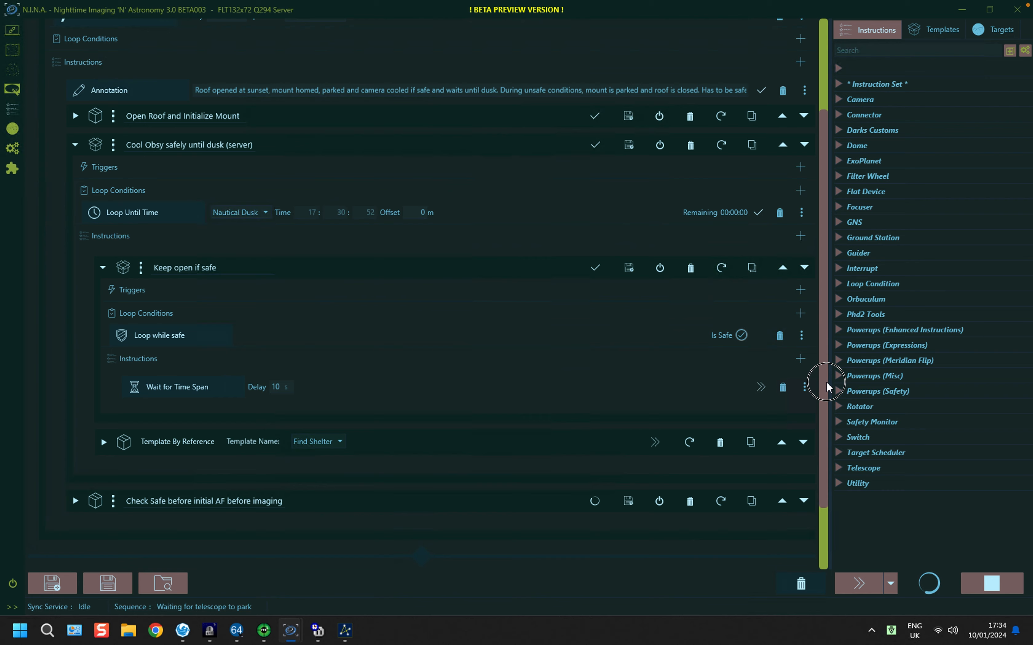
scroll("down", 3)
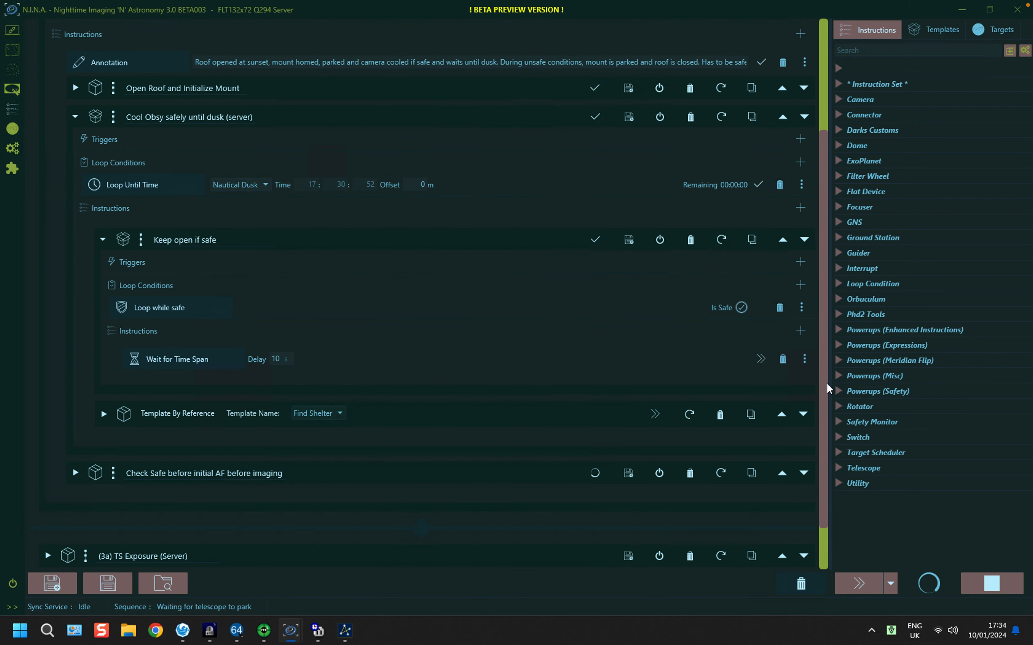
mouse_move(138, 326)
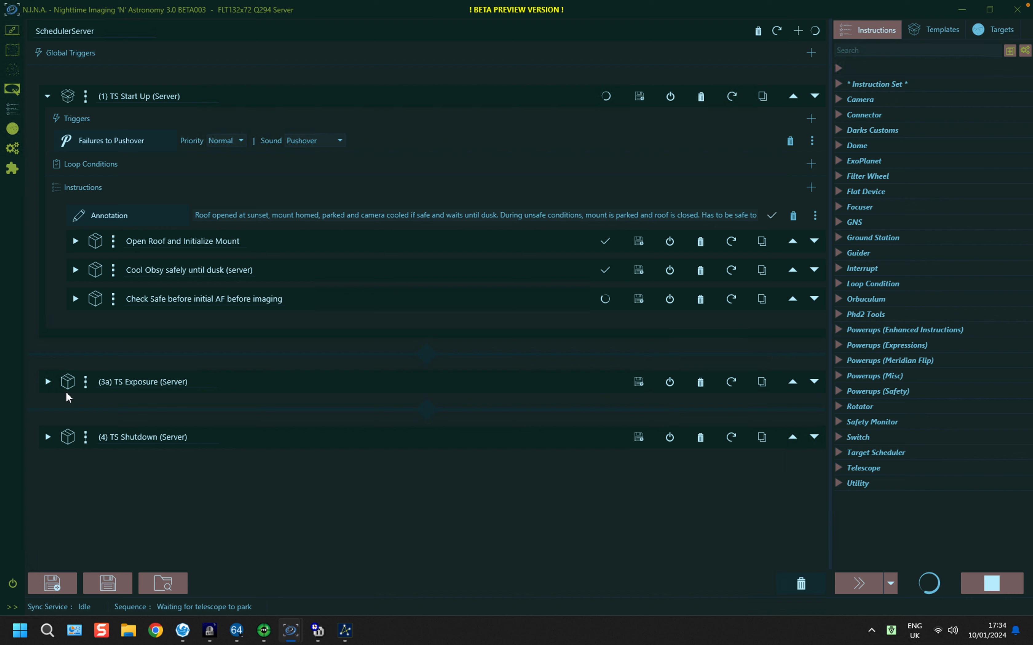
Step: Expand TS Exposure (Server) and Image while safe, showing imaging waiting for client sync
left_click(48, 381)
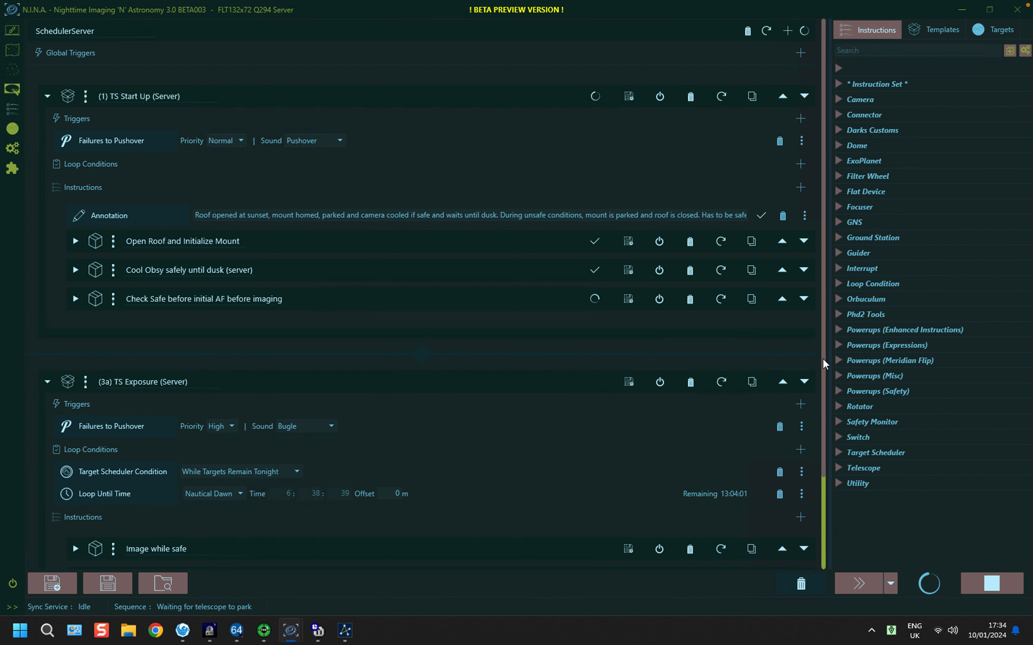
scroll("down", 3)
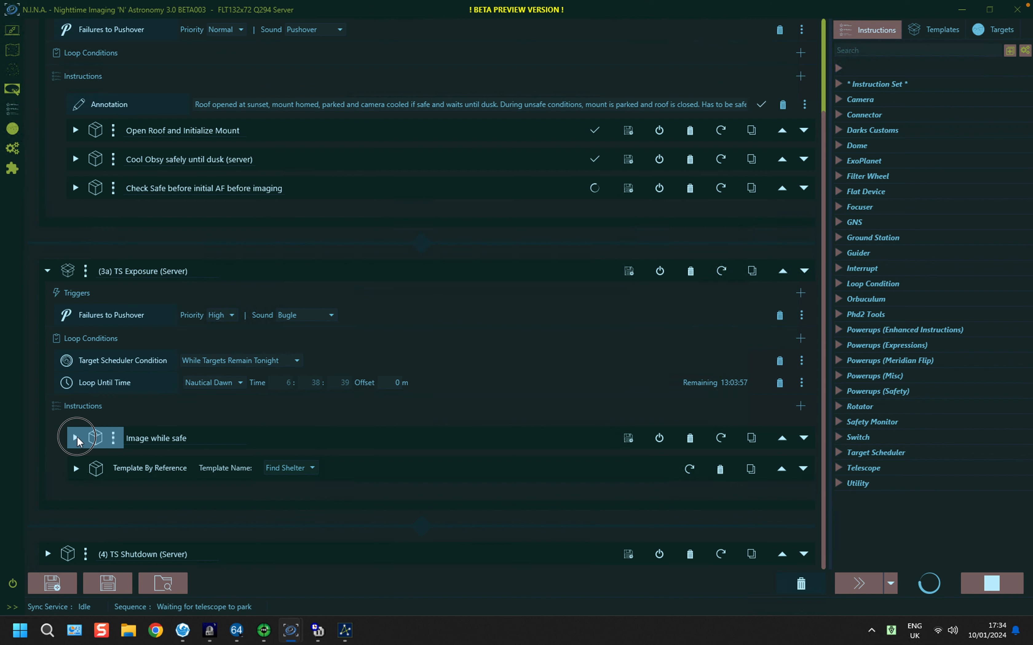
left_click(75, 438)
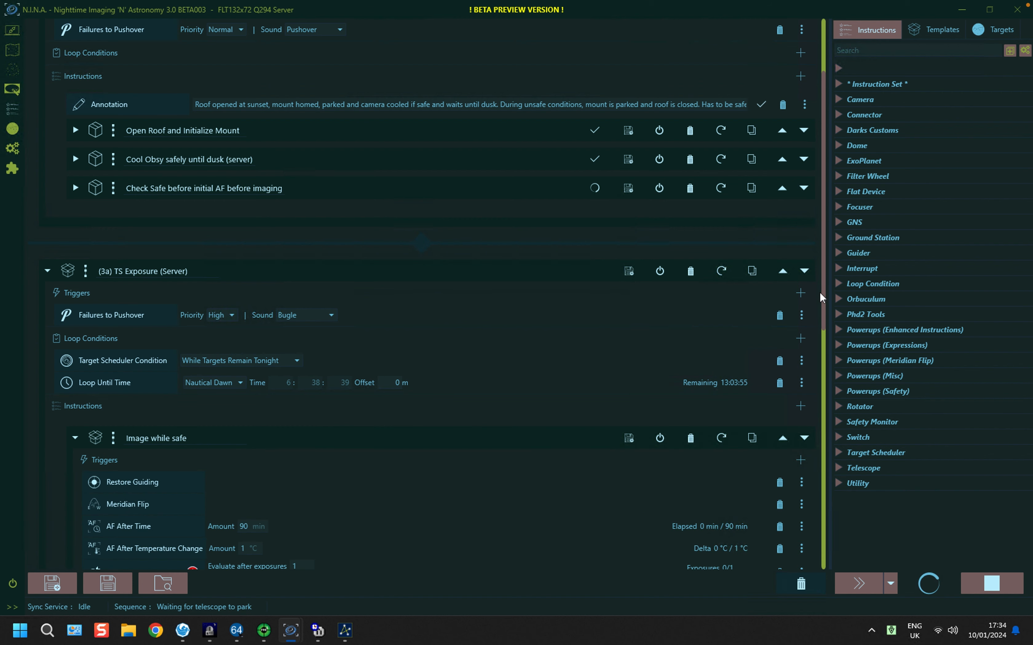
scroll("down", 3)
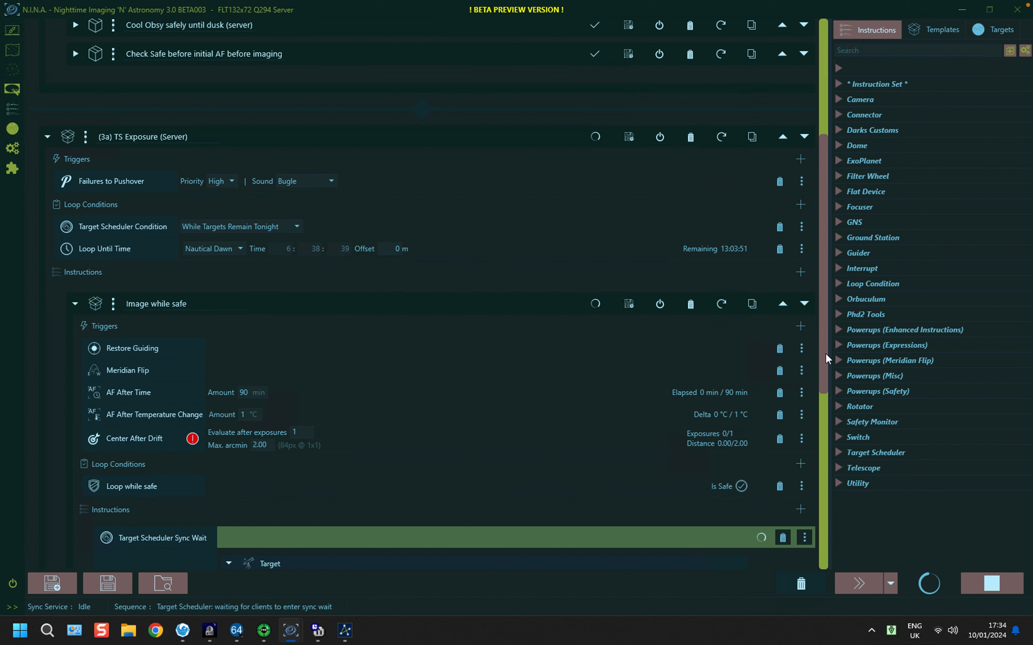
scroll("down", 3)
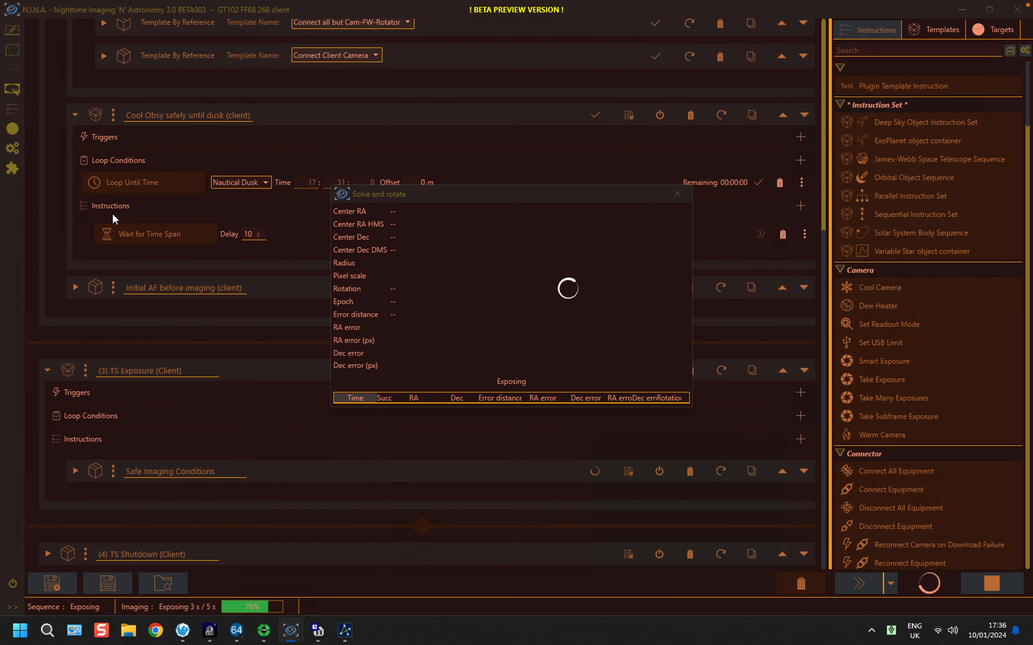
mouse_move(186, 259)
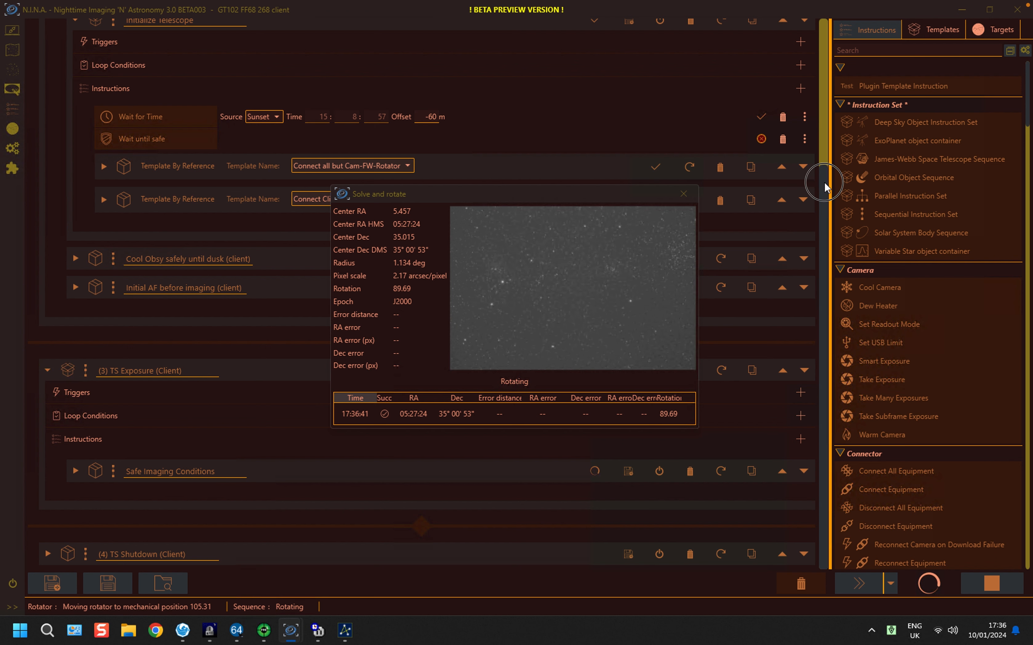
mouse_move(76, 470)
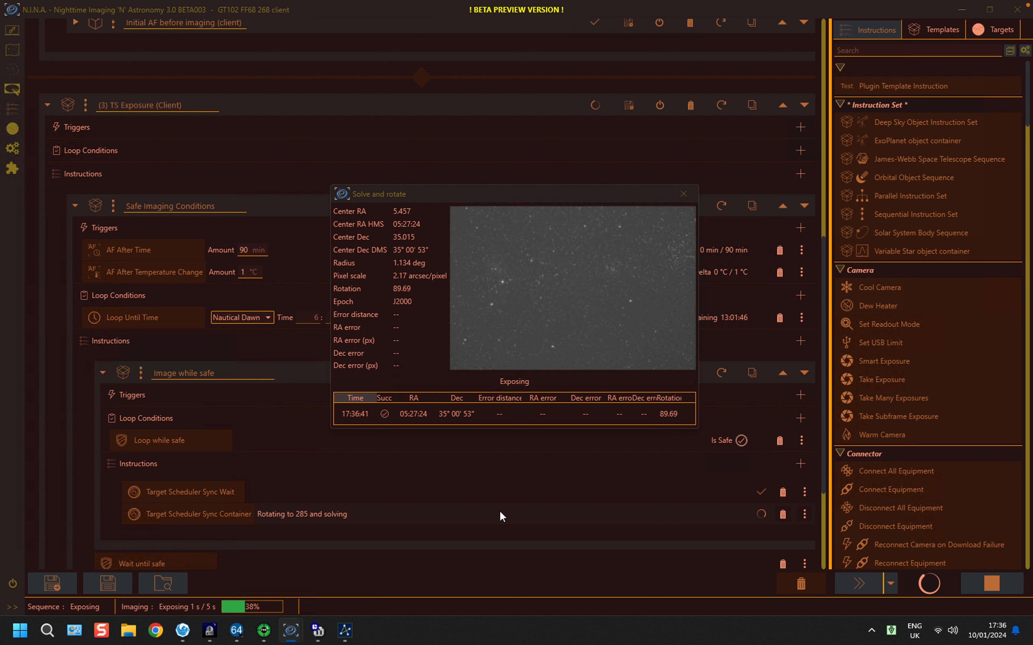
mouse_move(284, 528)
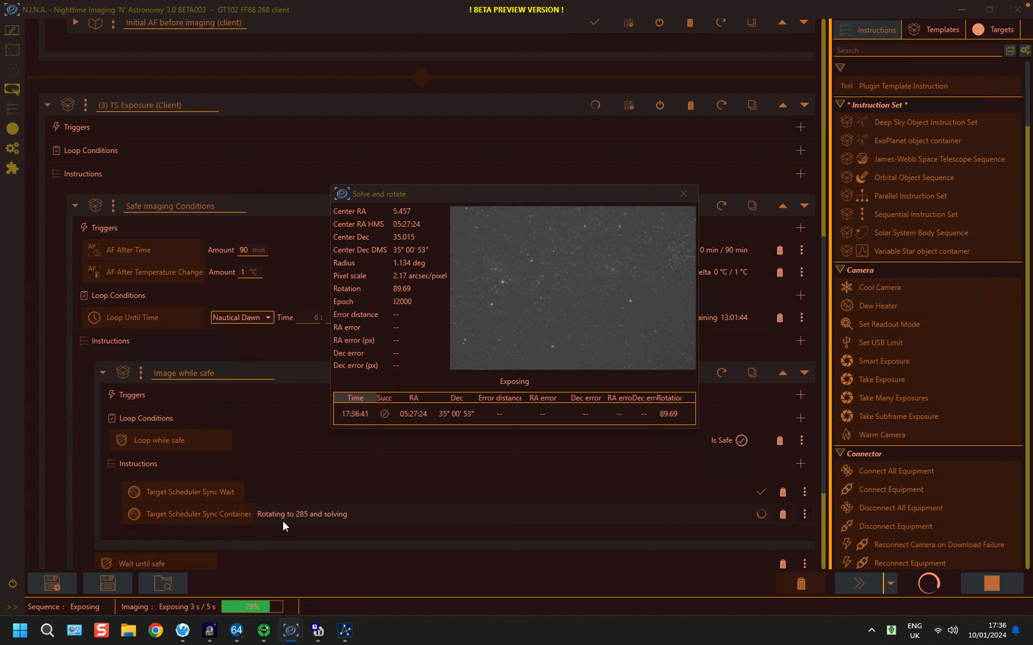
mouse_move(294, 527)
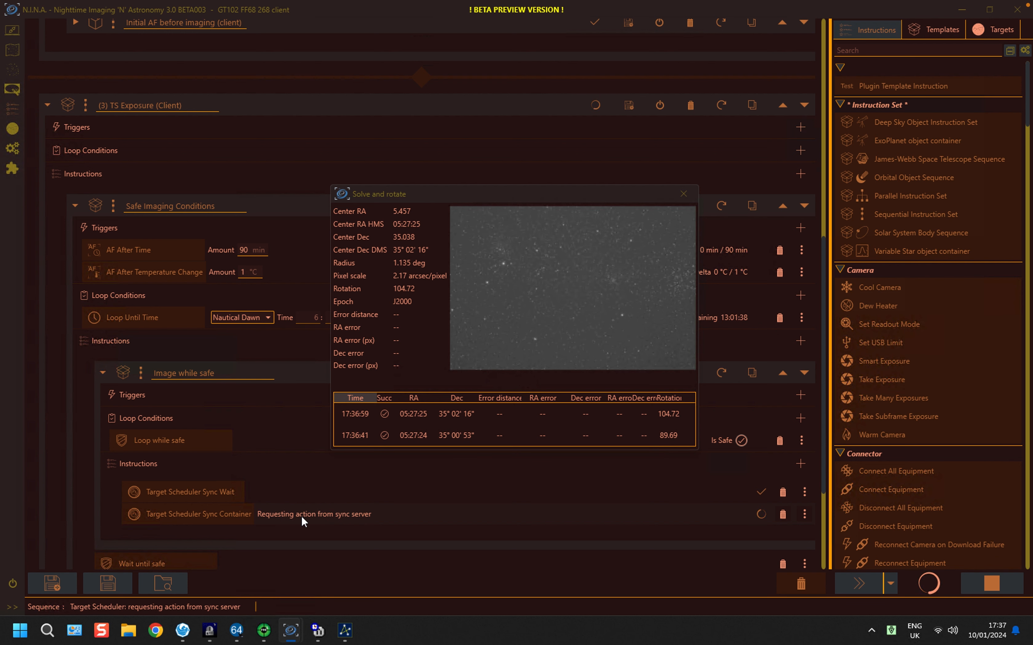
mouse_move(543, 486)
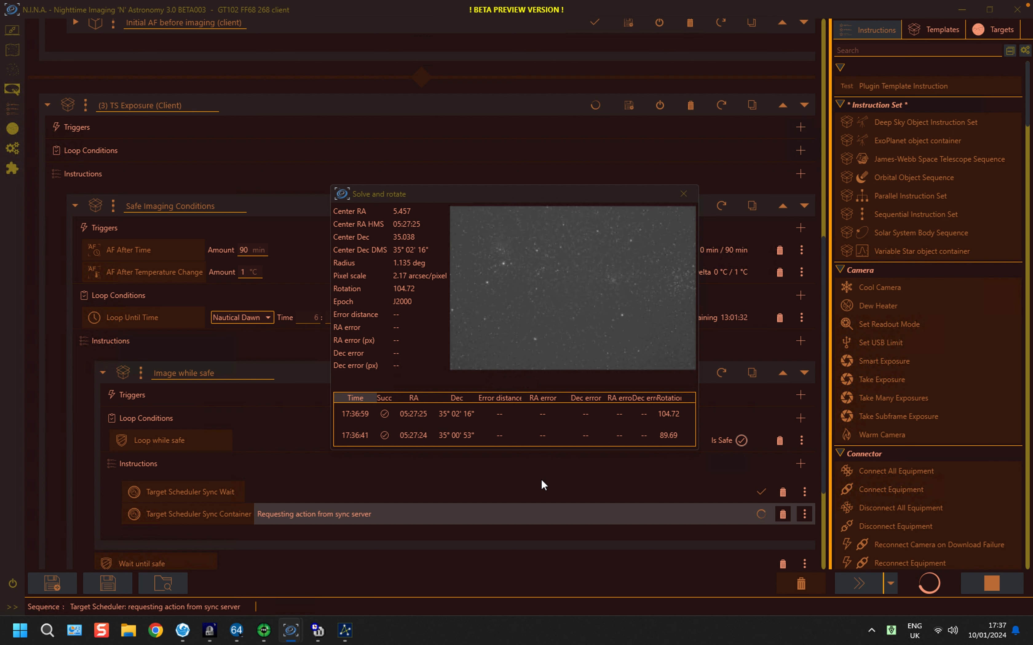
Step: Close the client's Solve and rotate results popup
left_click(683, 194)
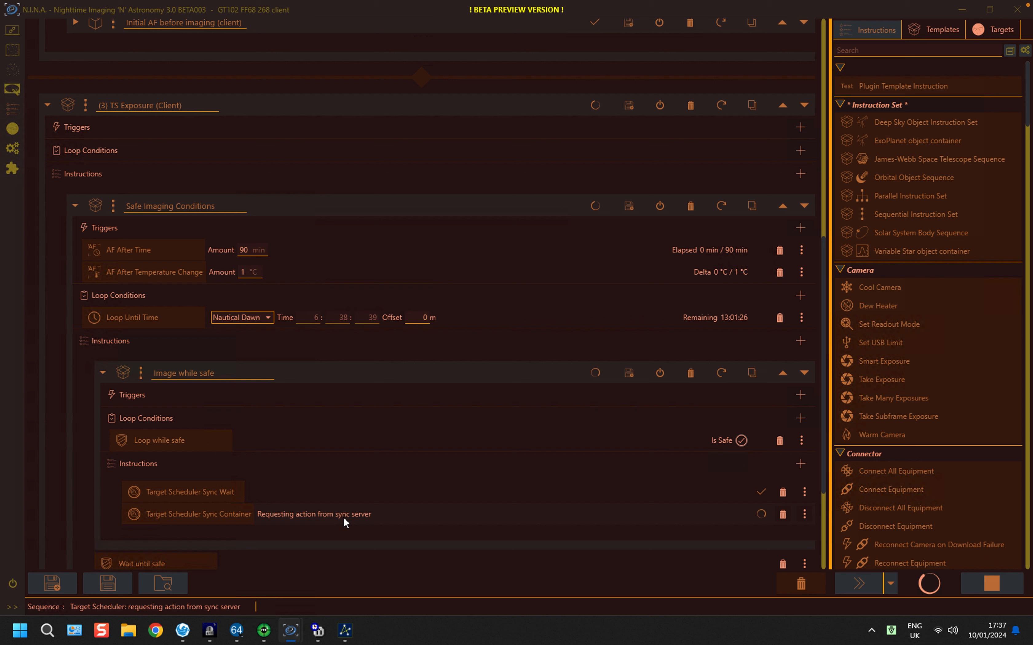
mouse_move(373, 523)
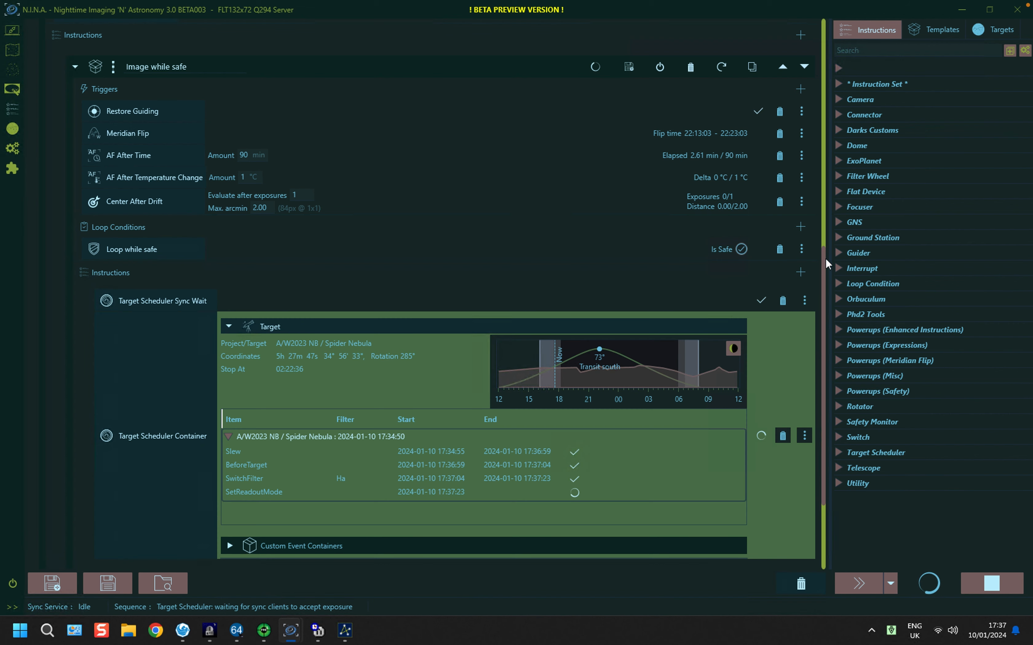
scroll("down", 3)
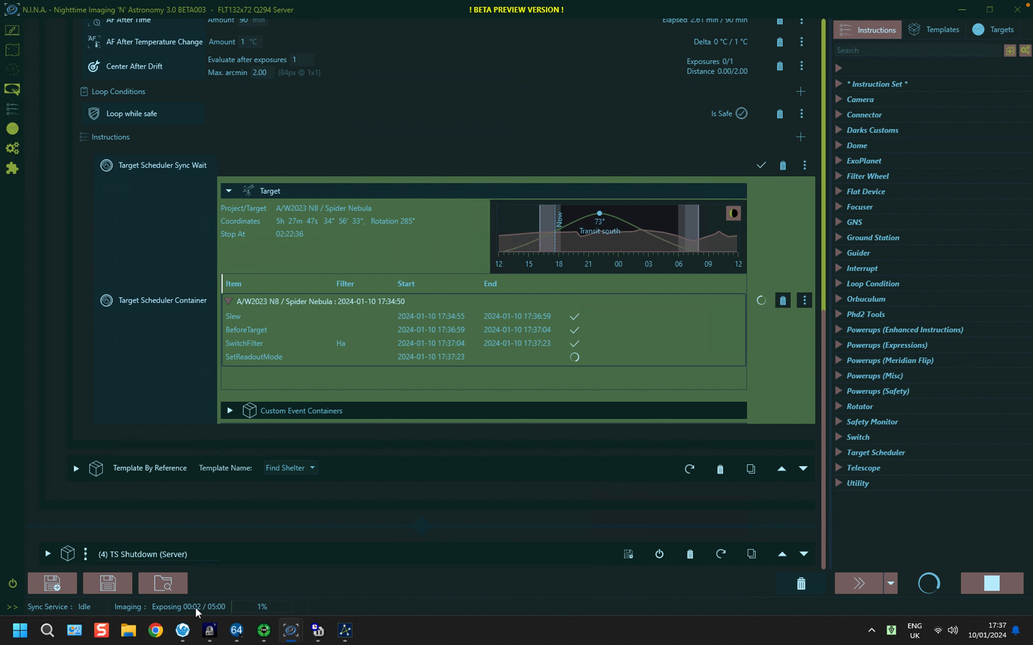
mouse_move(225, 614)
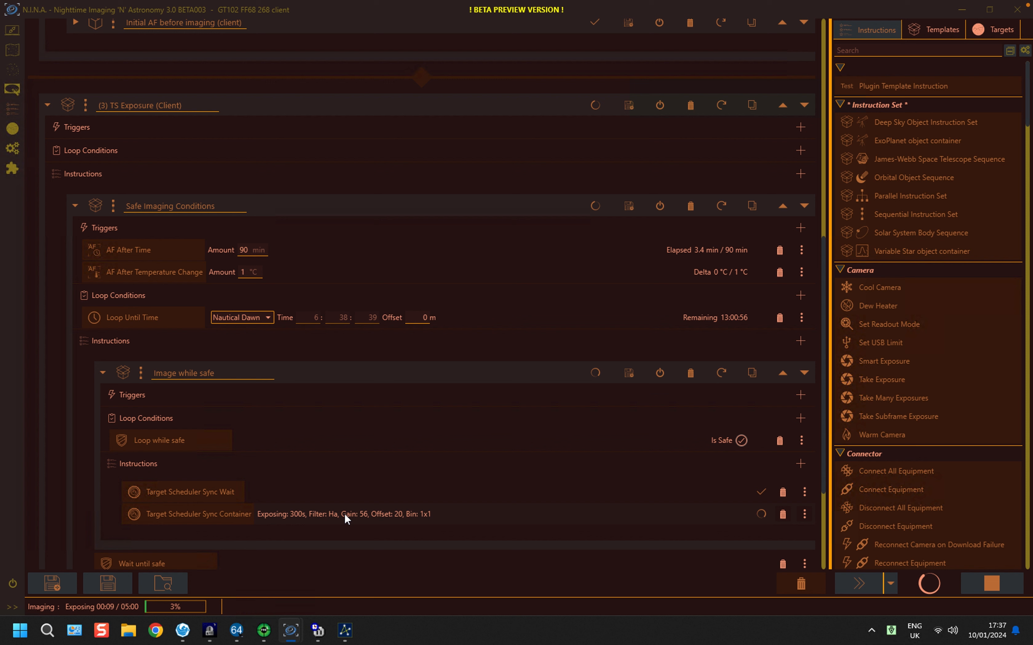
mouse_move(499, 543)
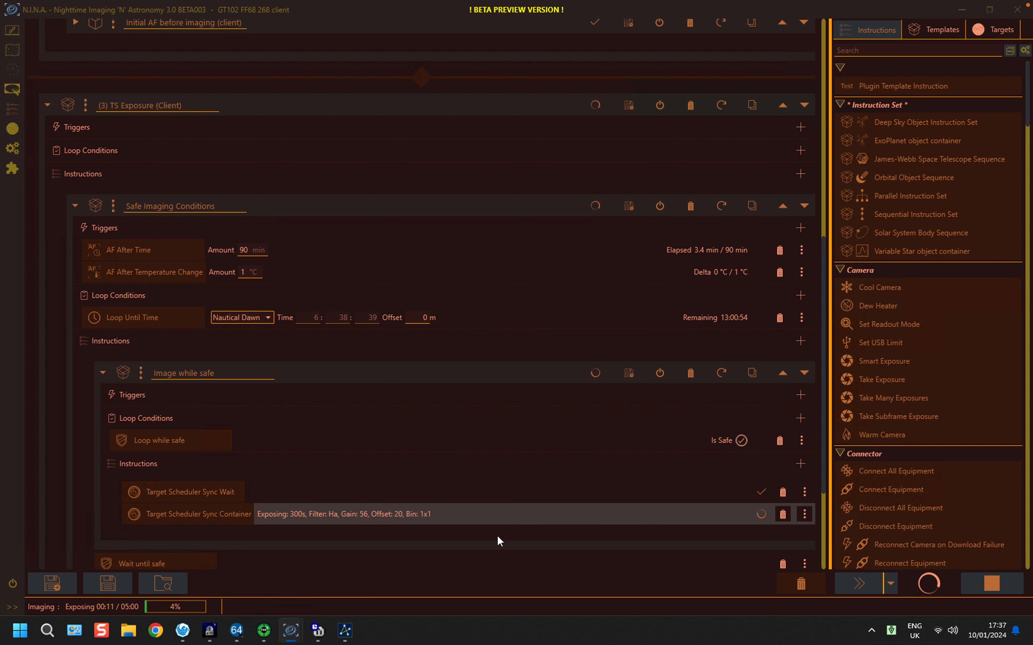
mouse_move(440, 523)
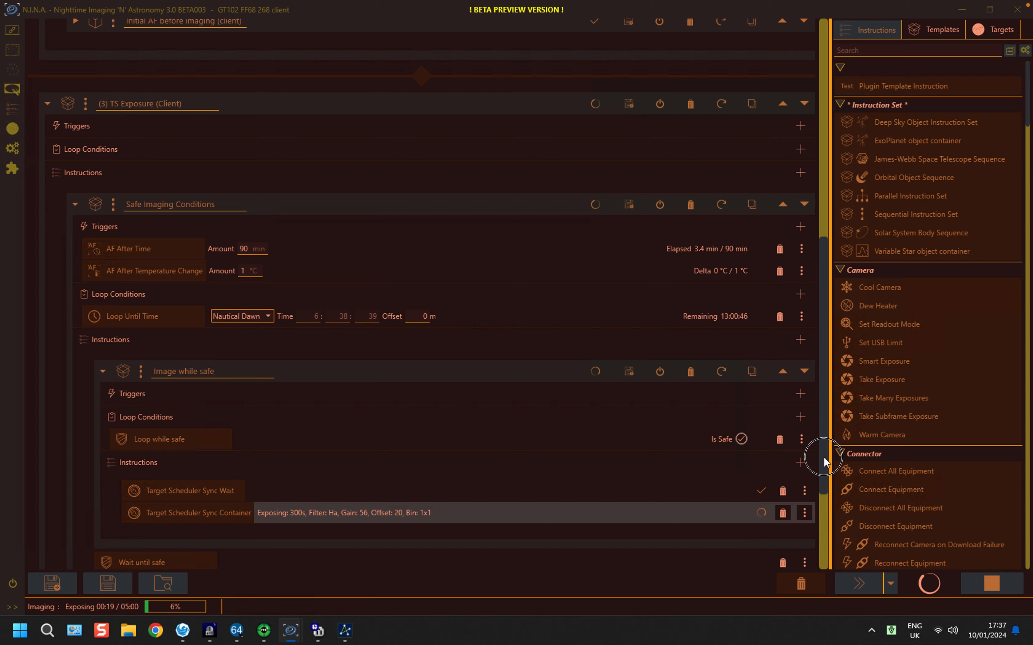
Step: Scroll the client sequence to the Target Scheduler Sync Container status line
scroll("down", 3)
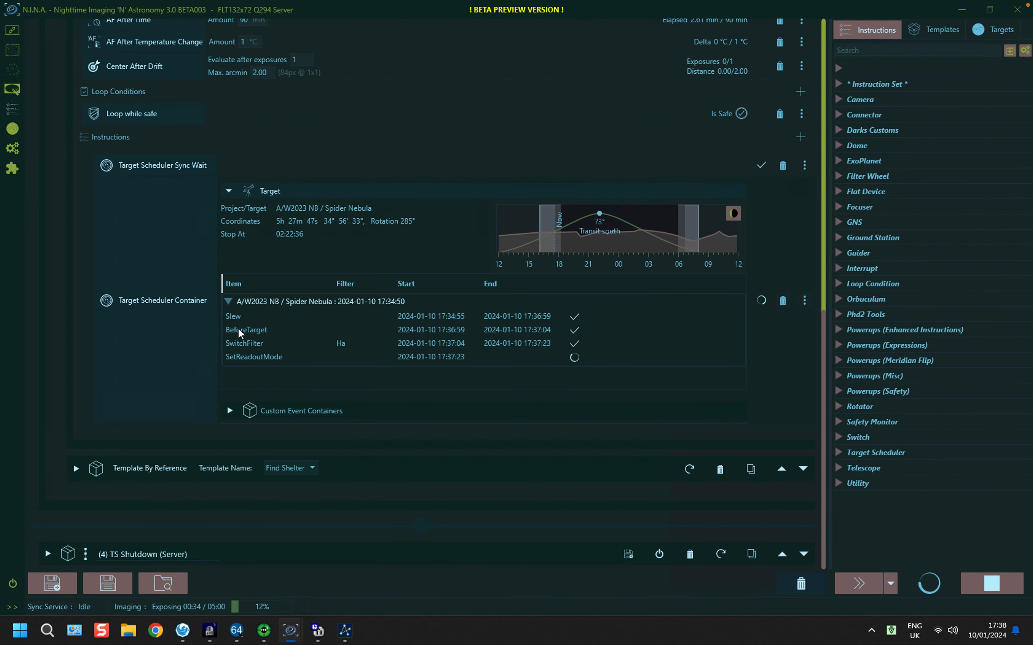
mouse_move(602, 346)
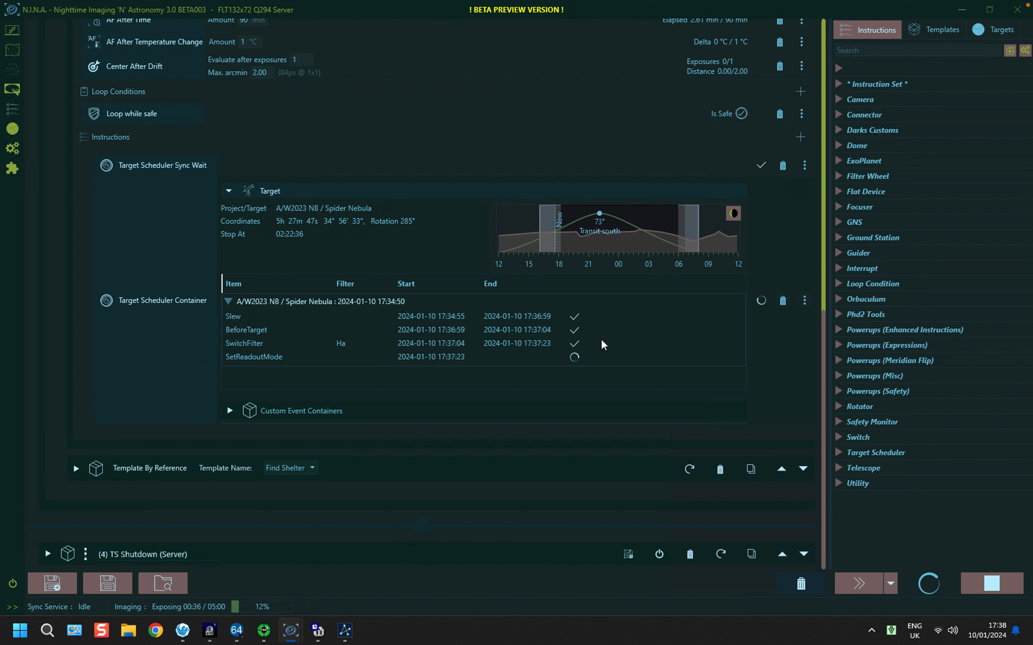
mouse_move(307, 316)
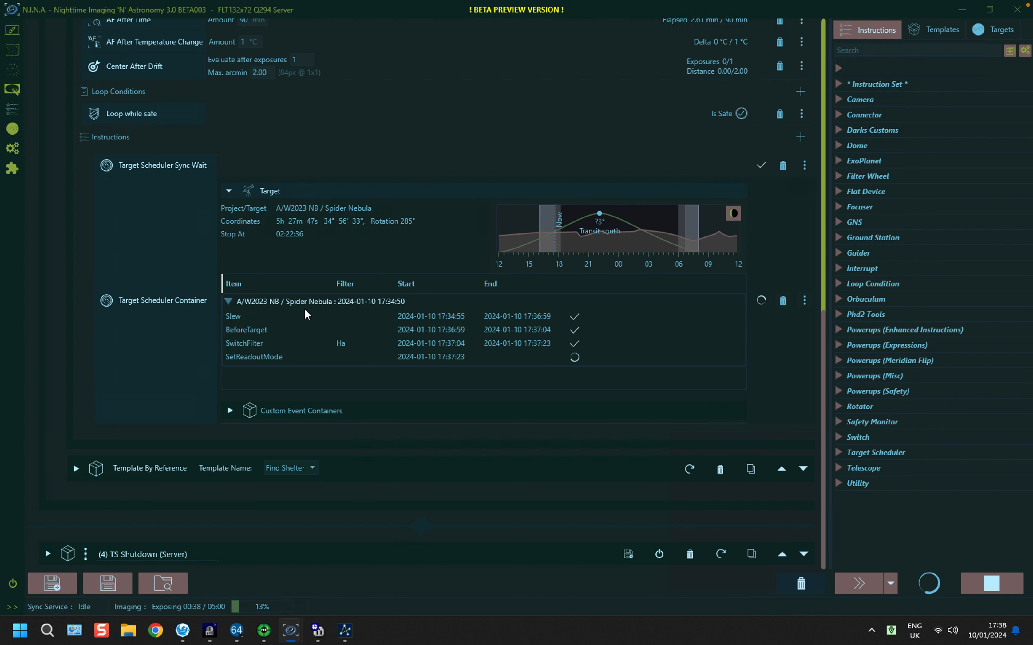
mouse_move(311, 329)
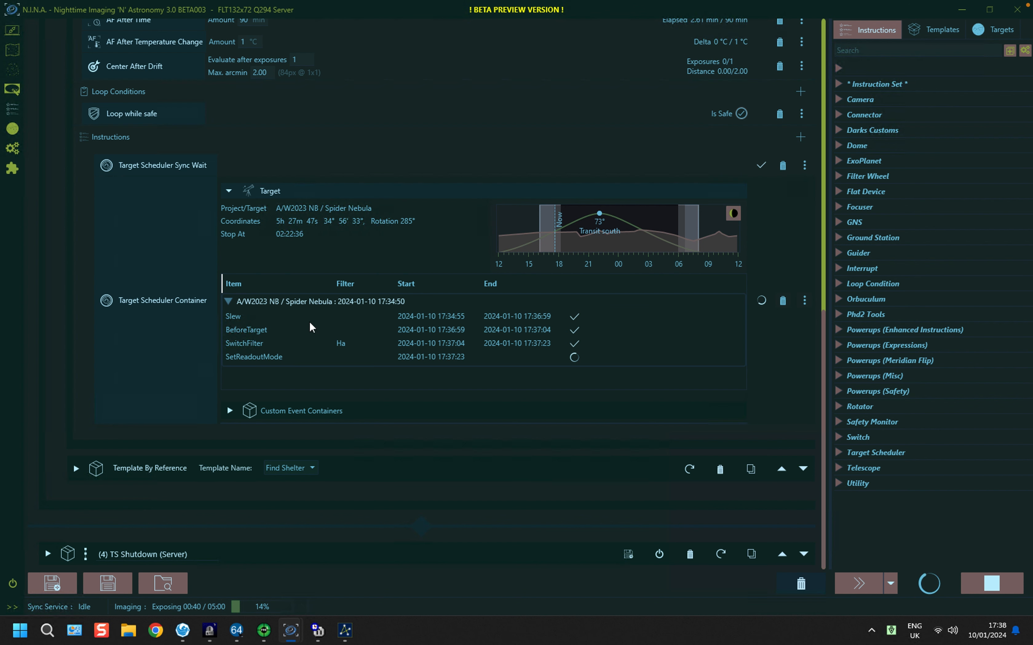
Step: Collapse the A/W2023 NB Spider Nebula run's list of completed steps
left_click(228, 301)
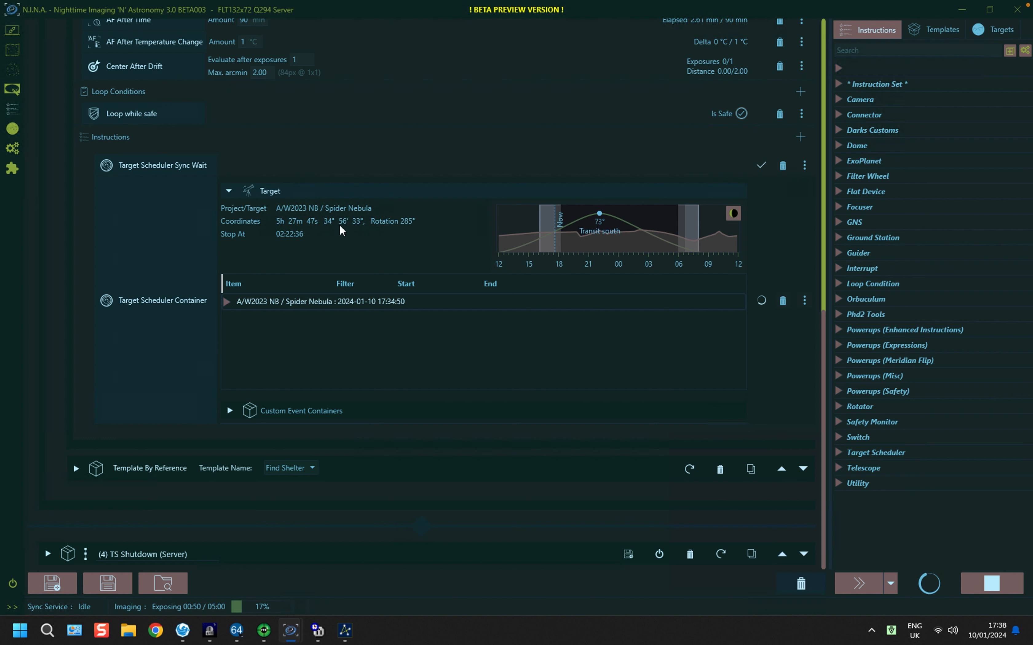
mouse_move(572, 230)
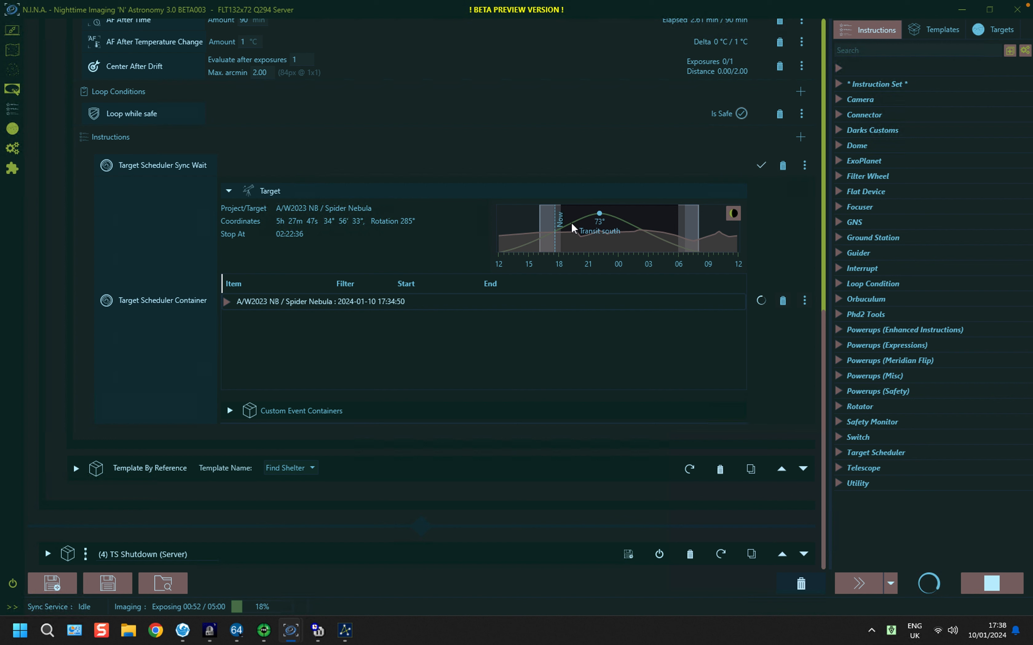
mouse_move(639, 236)
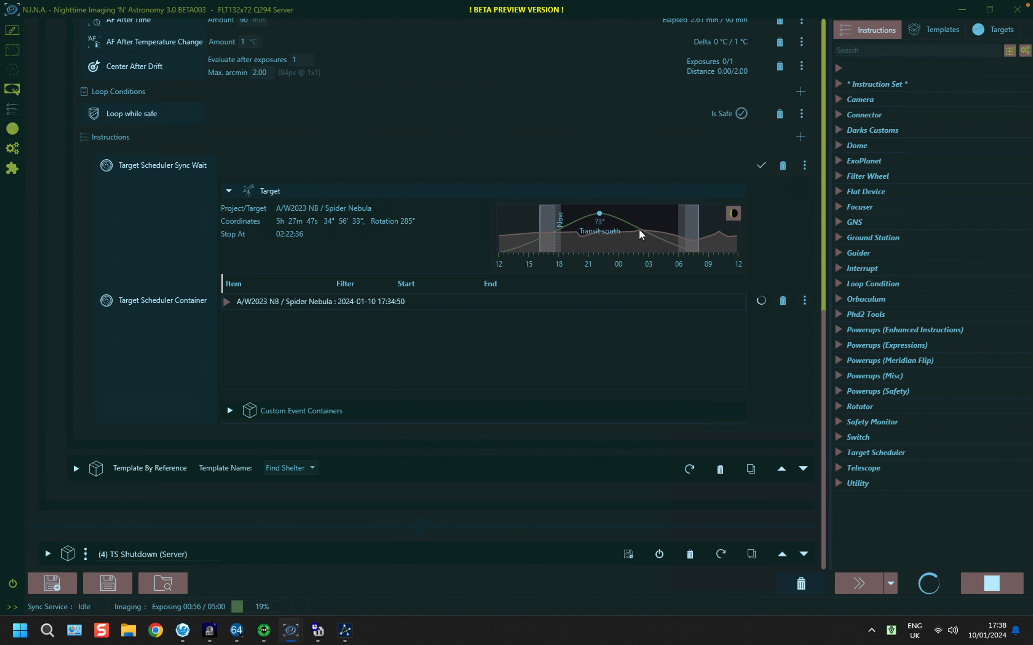
mouse_move(656, 217)
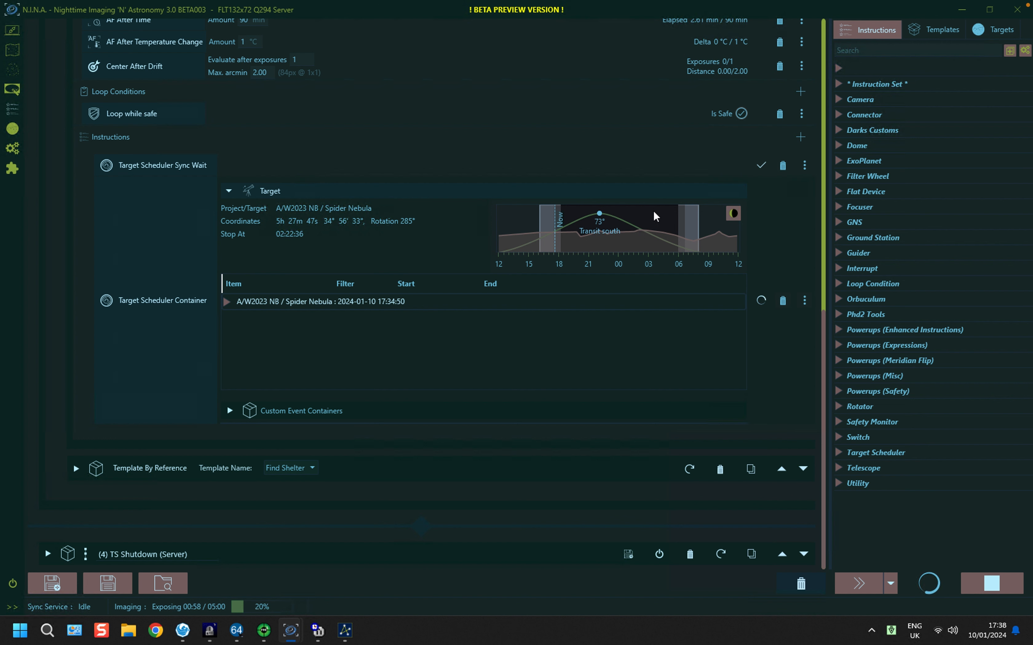
mouse_move(505, 261)
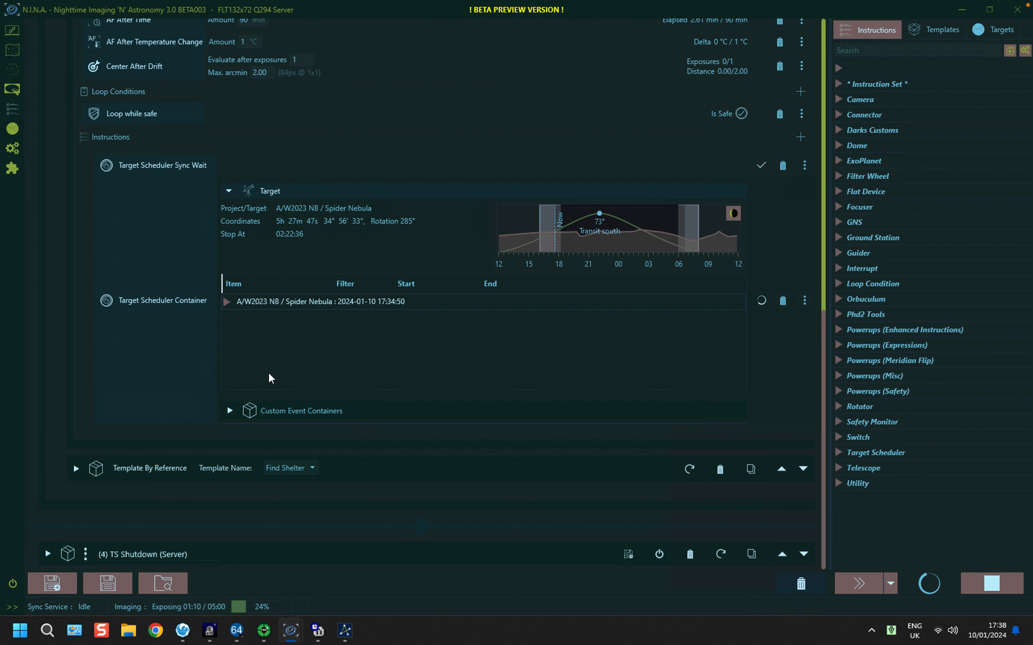
mouse_move(812, 343)
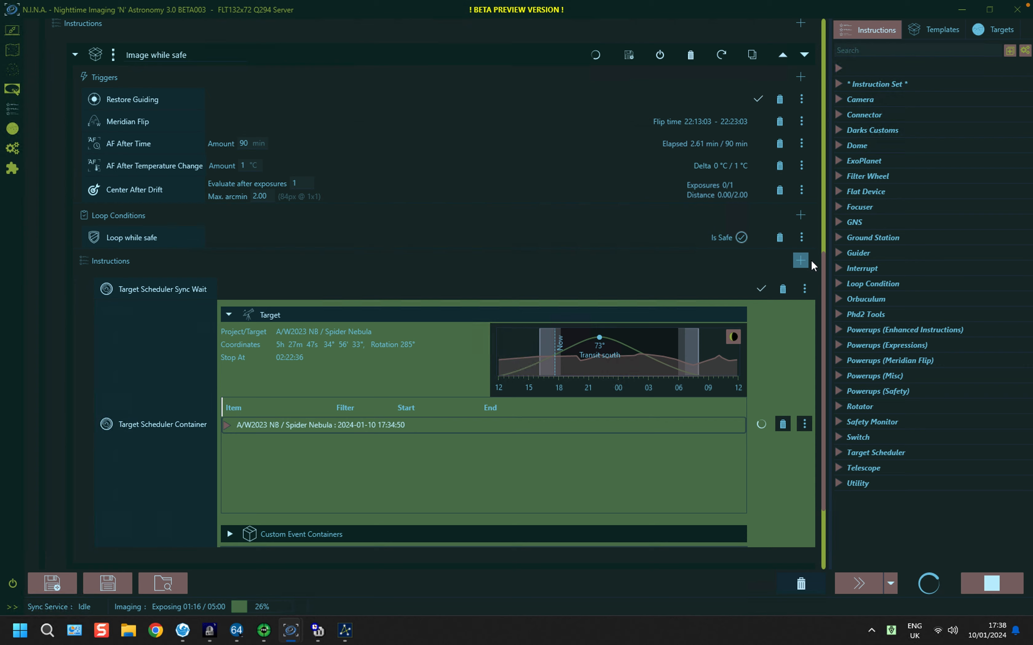
Step: Go from the sequence to the server's Target Scheduler plugin page
scroll("down", 3)
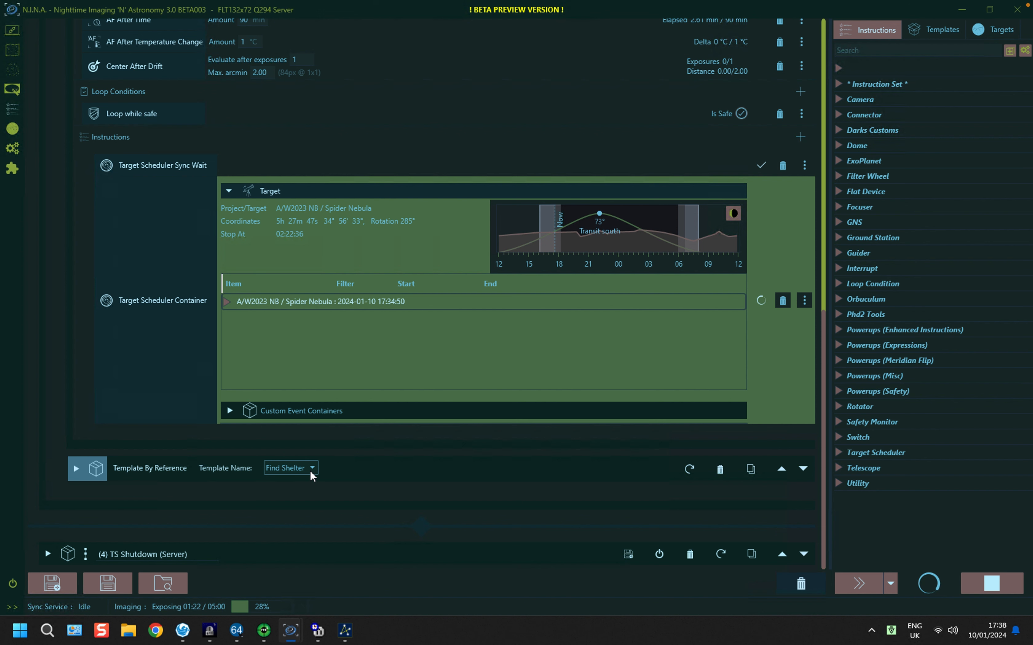
mouse_move(321, 480)
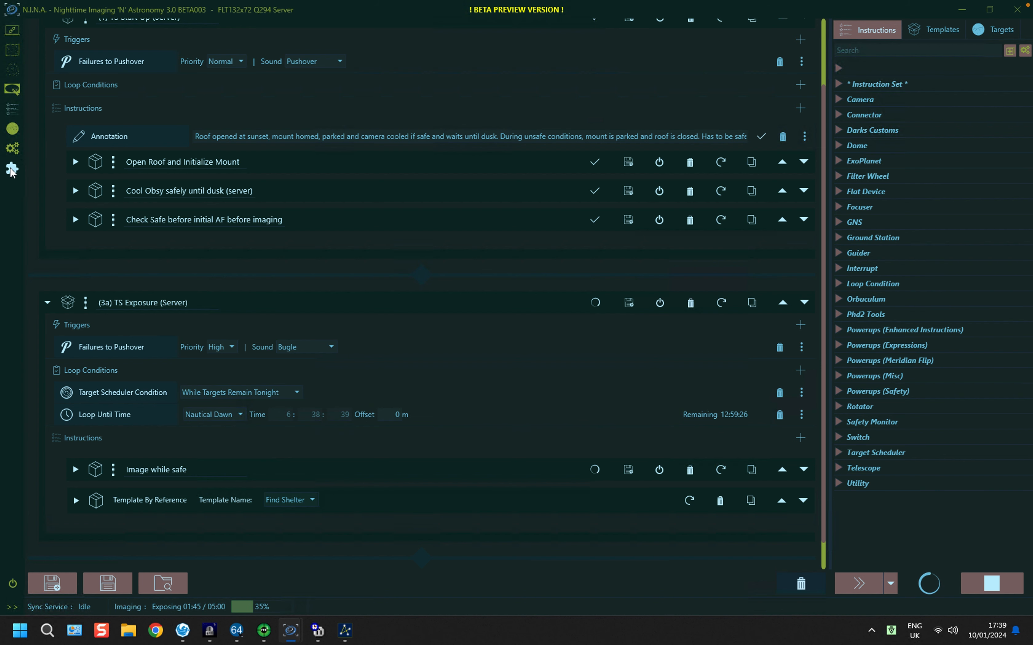
left_click(12, 166)
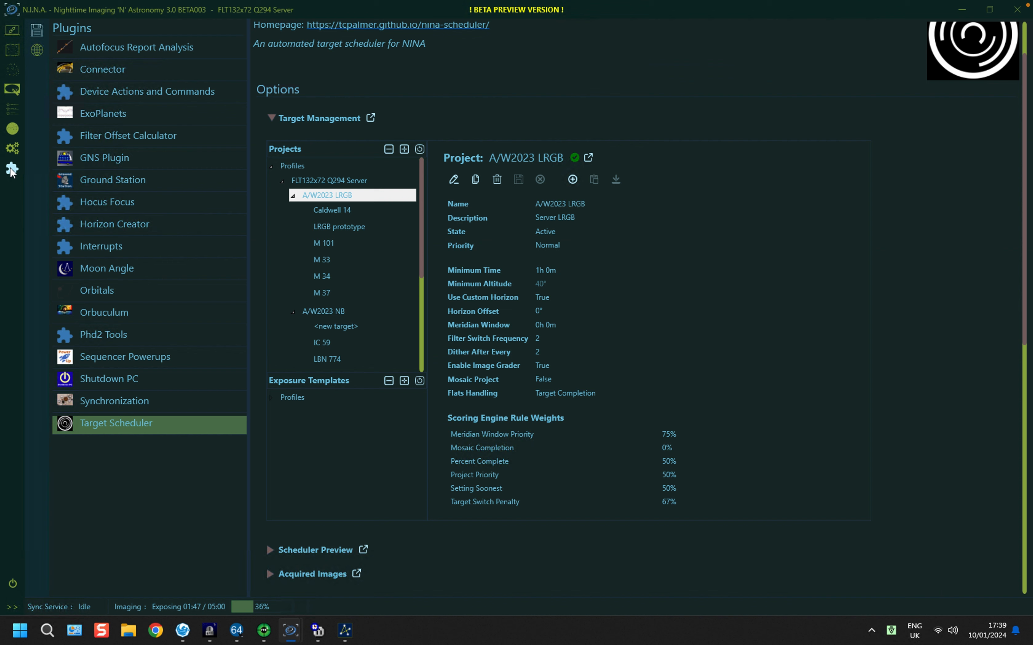
left_click(271, 118)
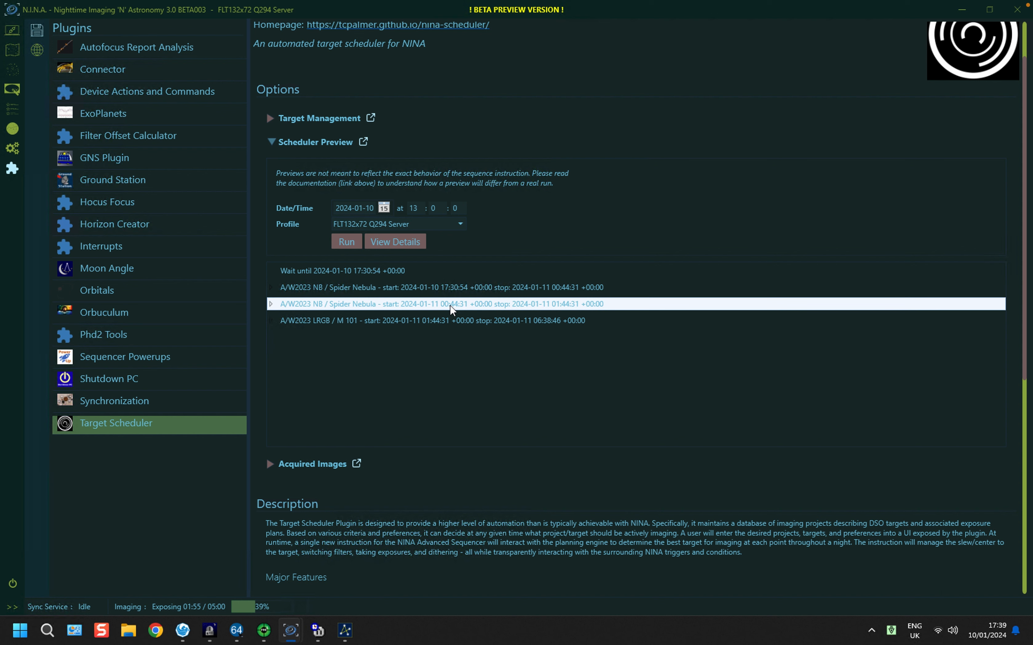
mouse_move(506, 330)
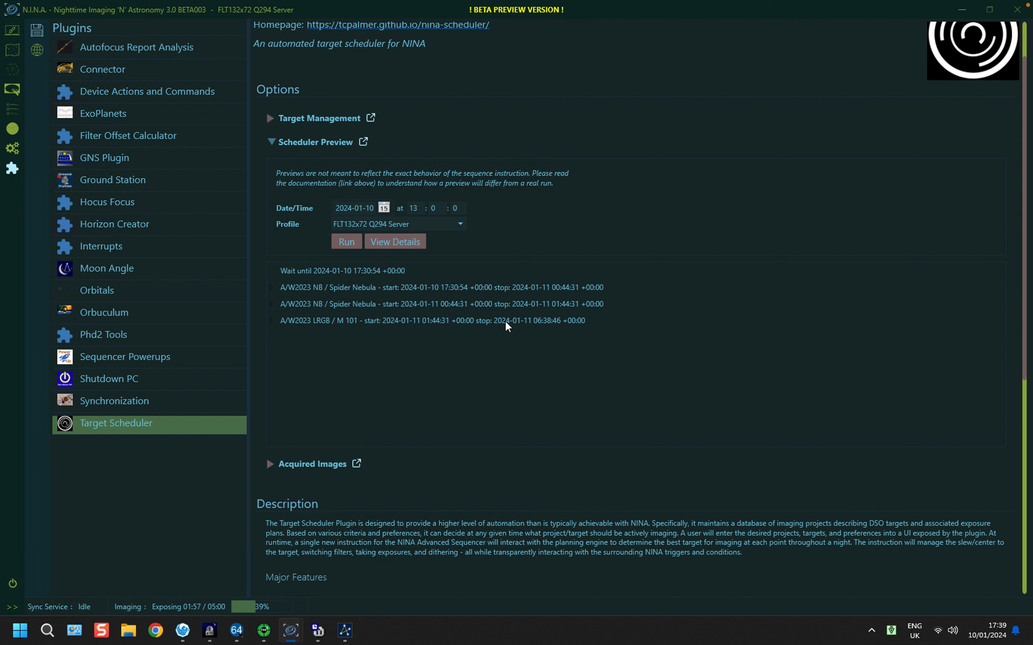
left_click(502, 321)
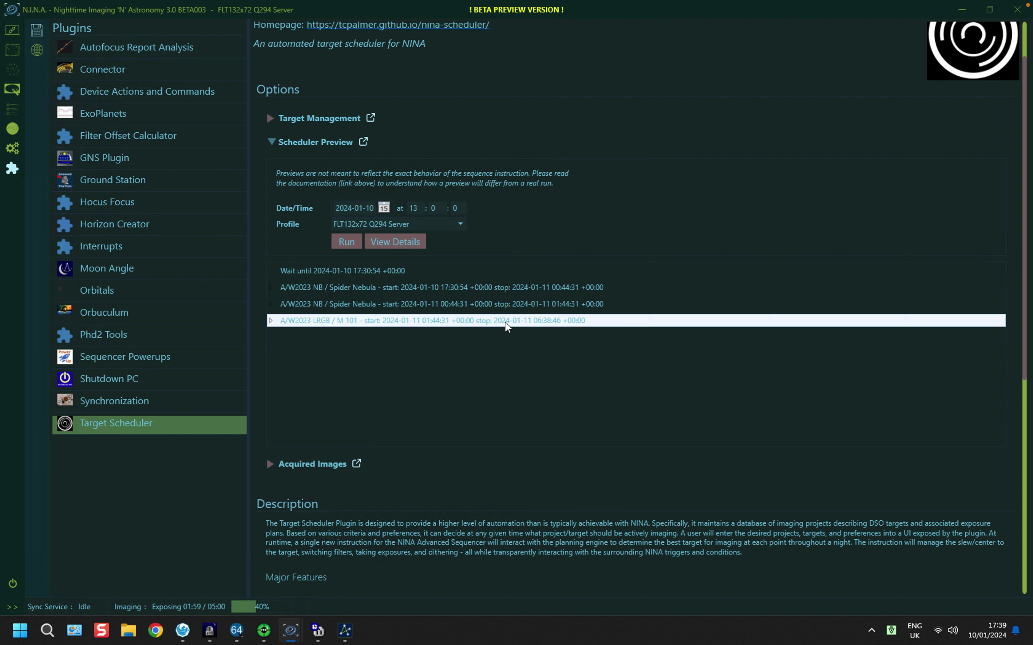
mouse_move(535, 397)
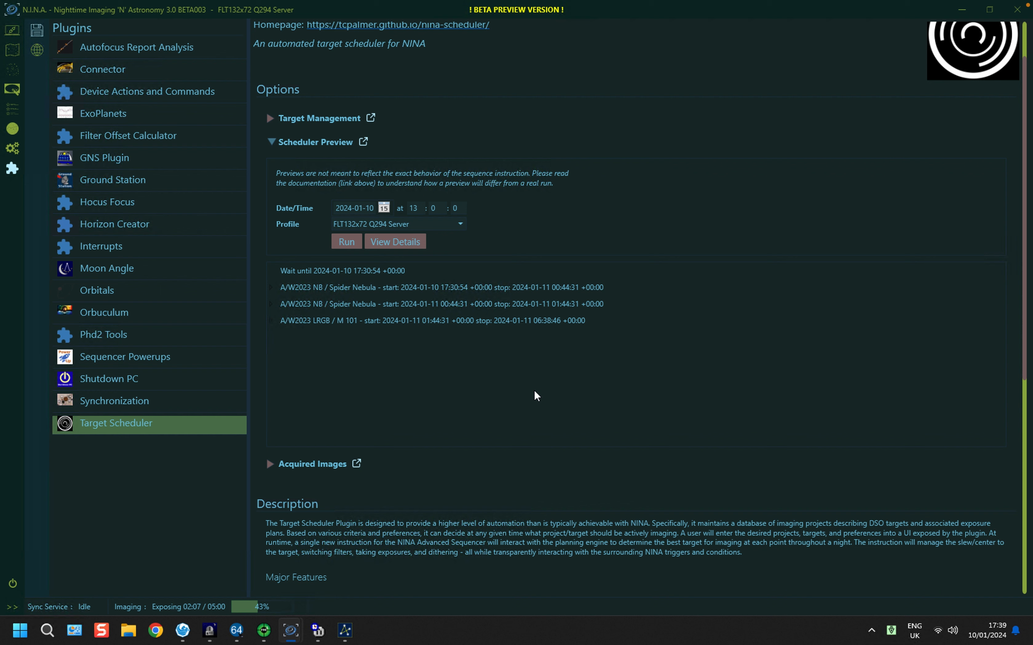
mouse_move(274, 150)
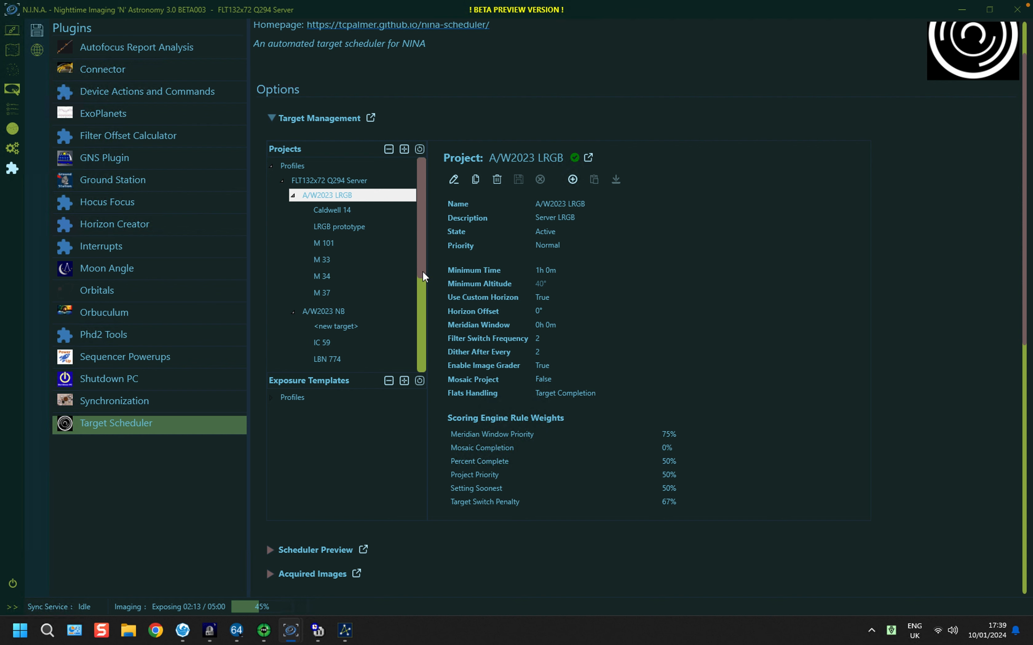
Step: Select Spider Nebula under A/W2023 NB to show its exposure plans and 63% NB H progress
scroll("down", 3)
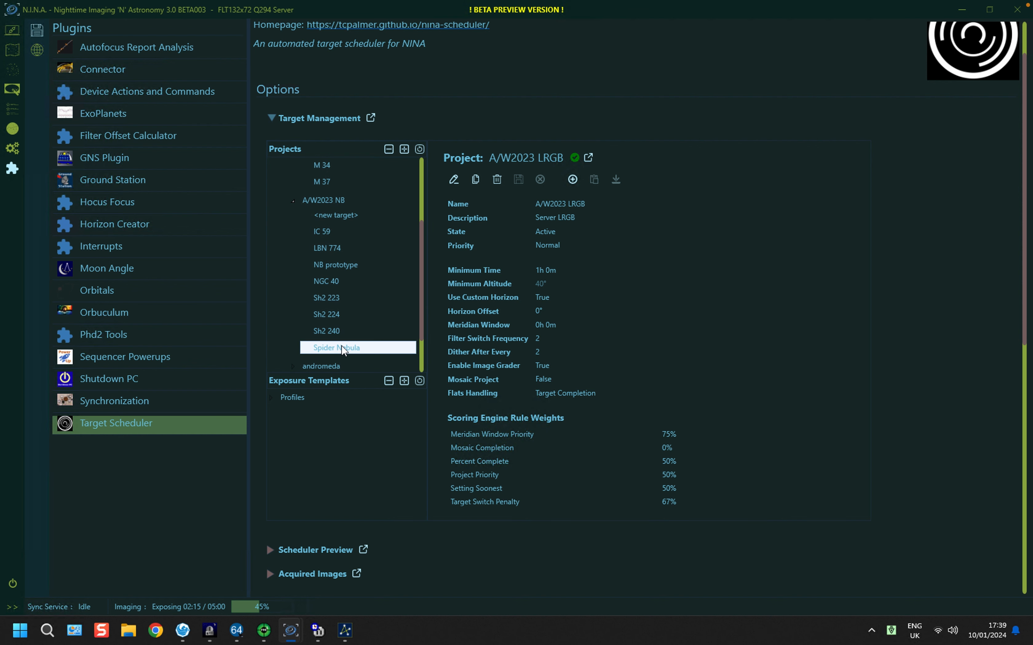
left_click(337, 347)
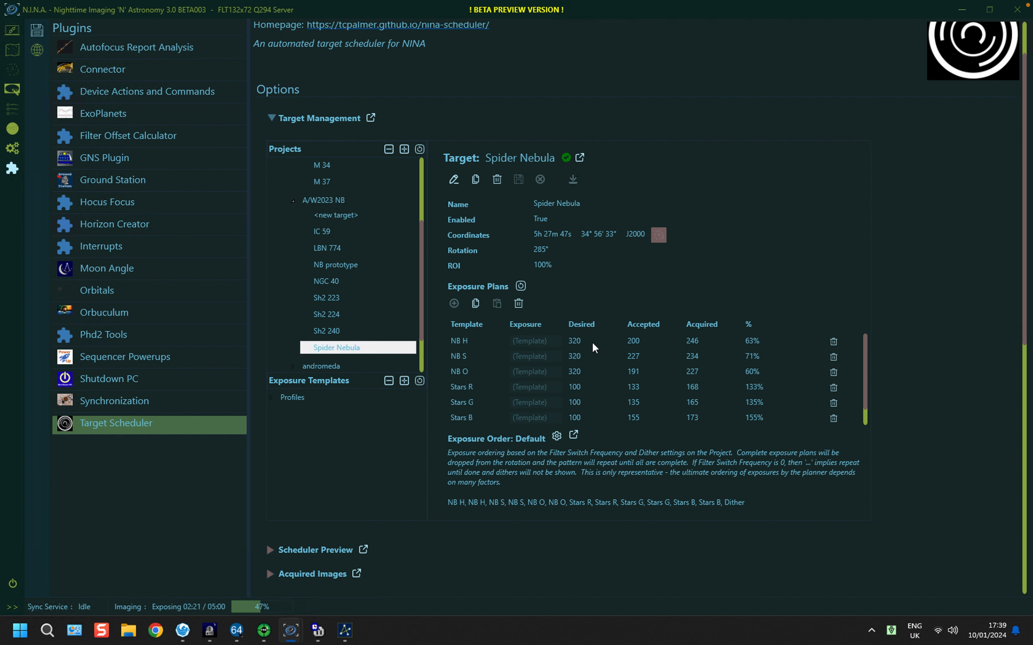
mouse_move(636, 351)
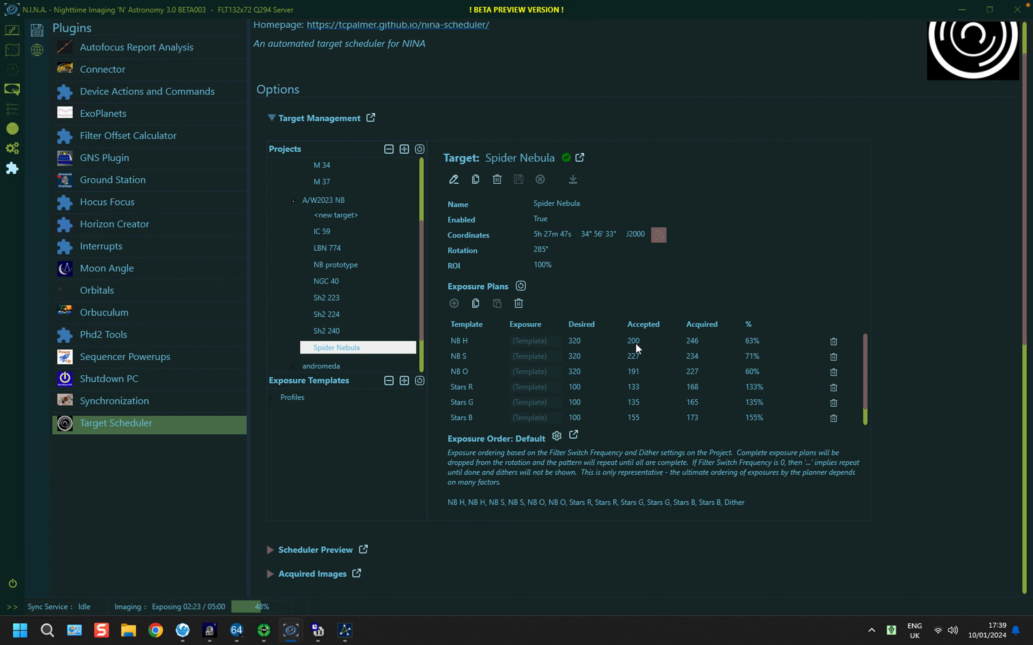